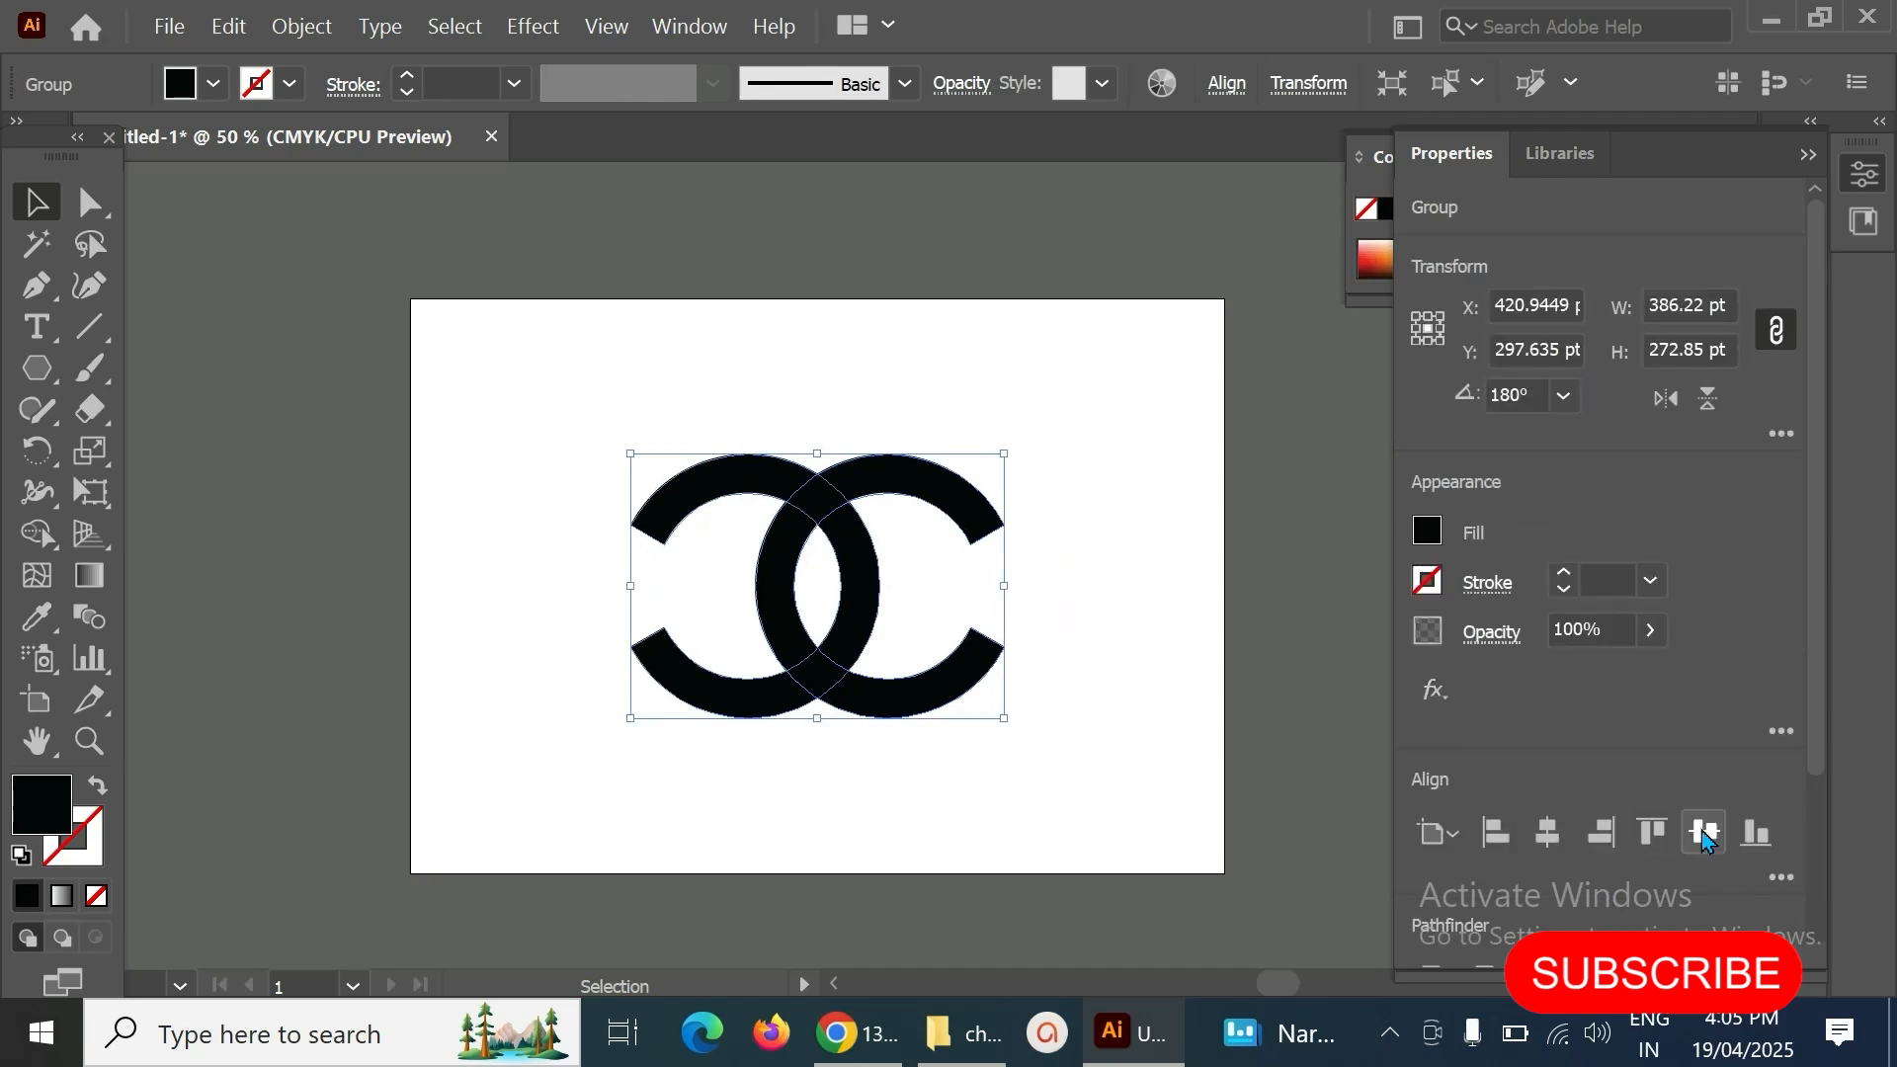
- Give the circle a black 40 pt stroke with no fill
{"action": "left_click", "coordinate": [1137, 565]}
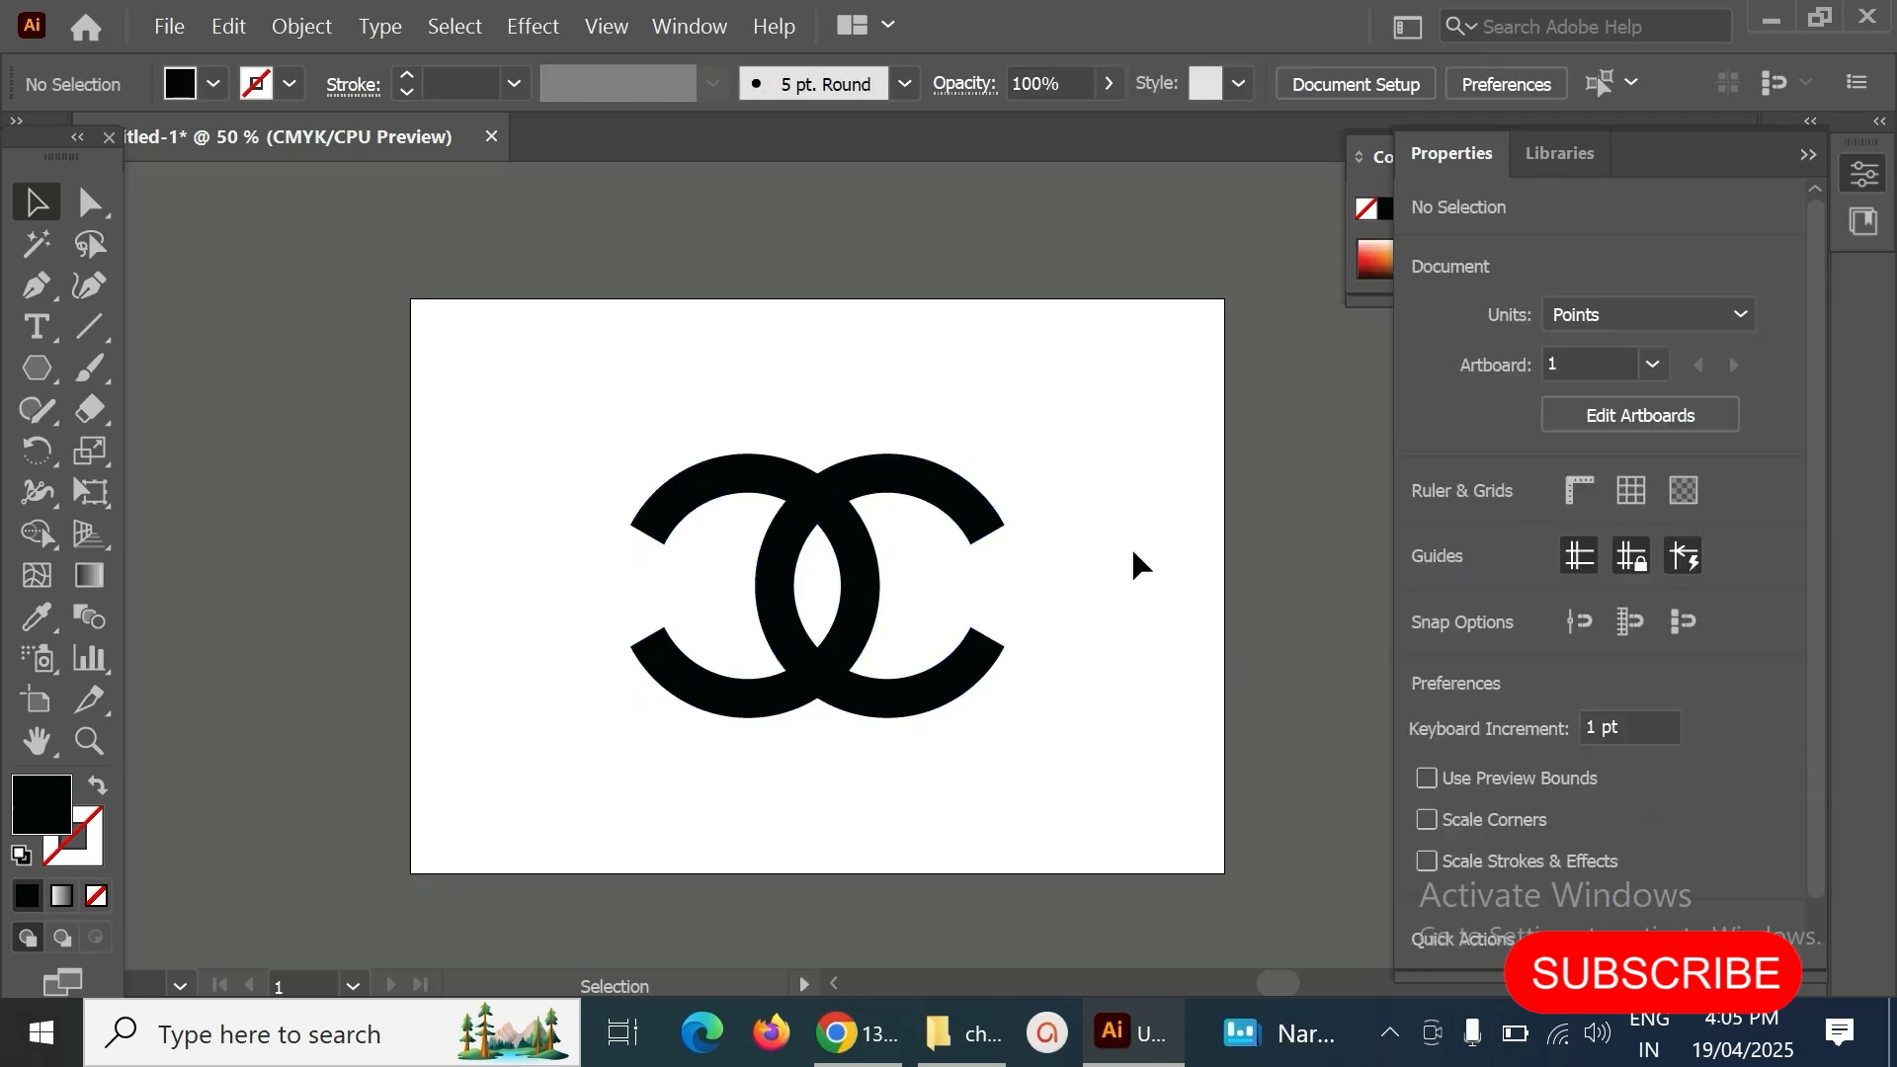
{"action": "mouse_move", "coordinate": [1175, 664]}
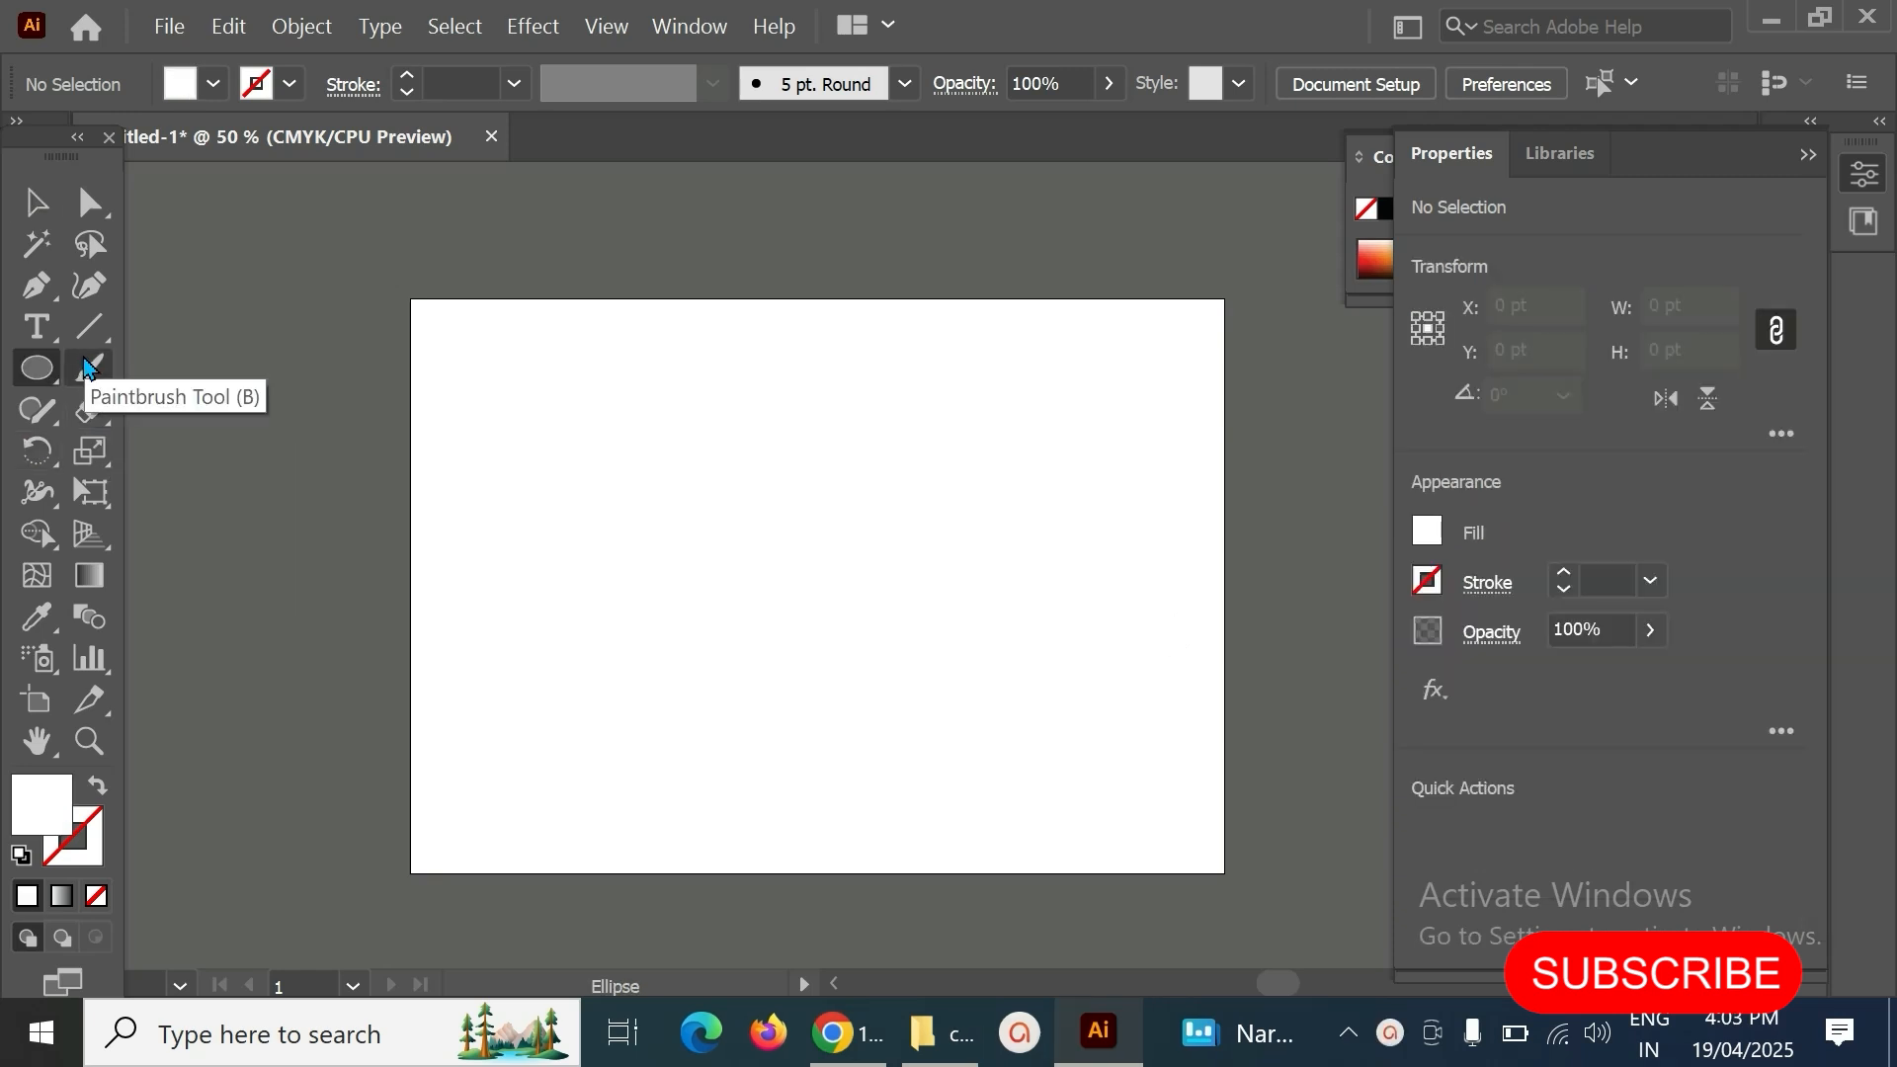
{"action": "mouse_move", "coordinate": [36, 368]}
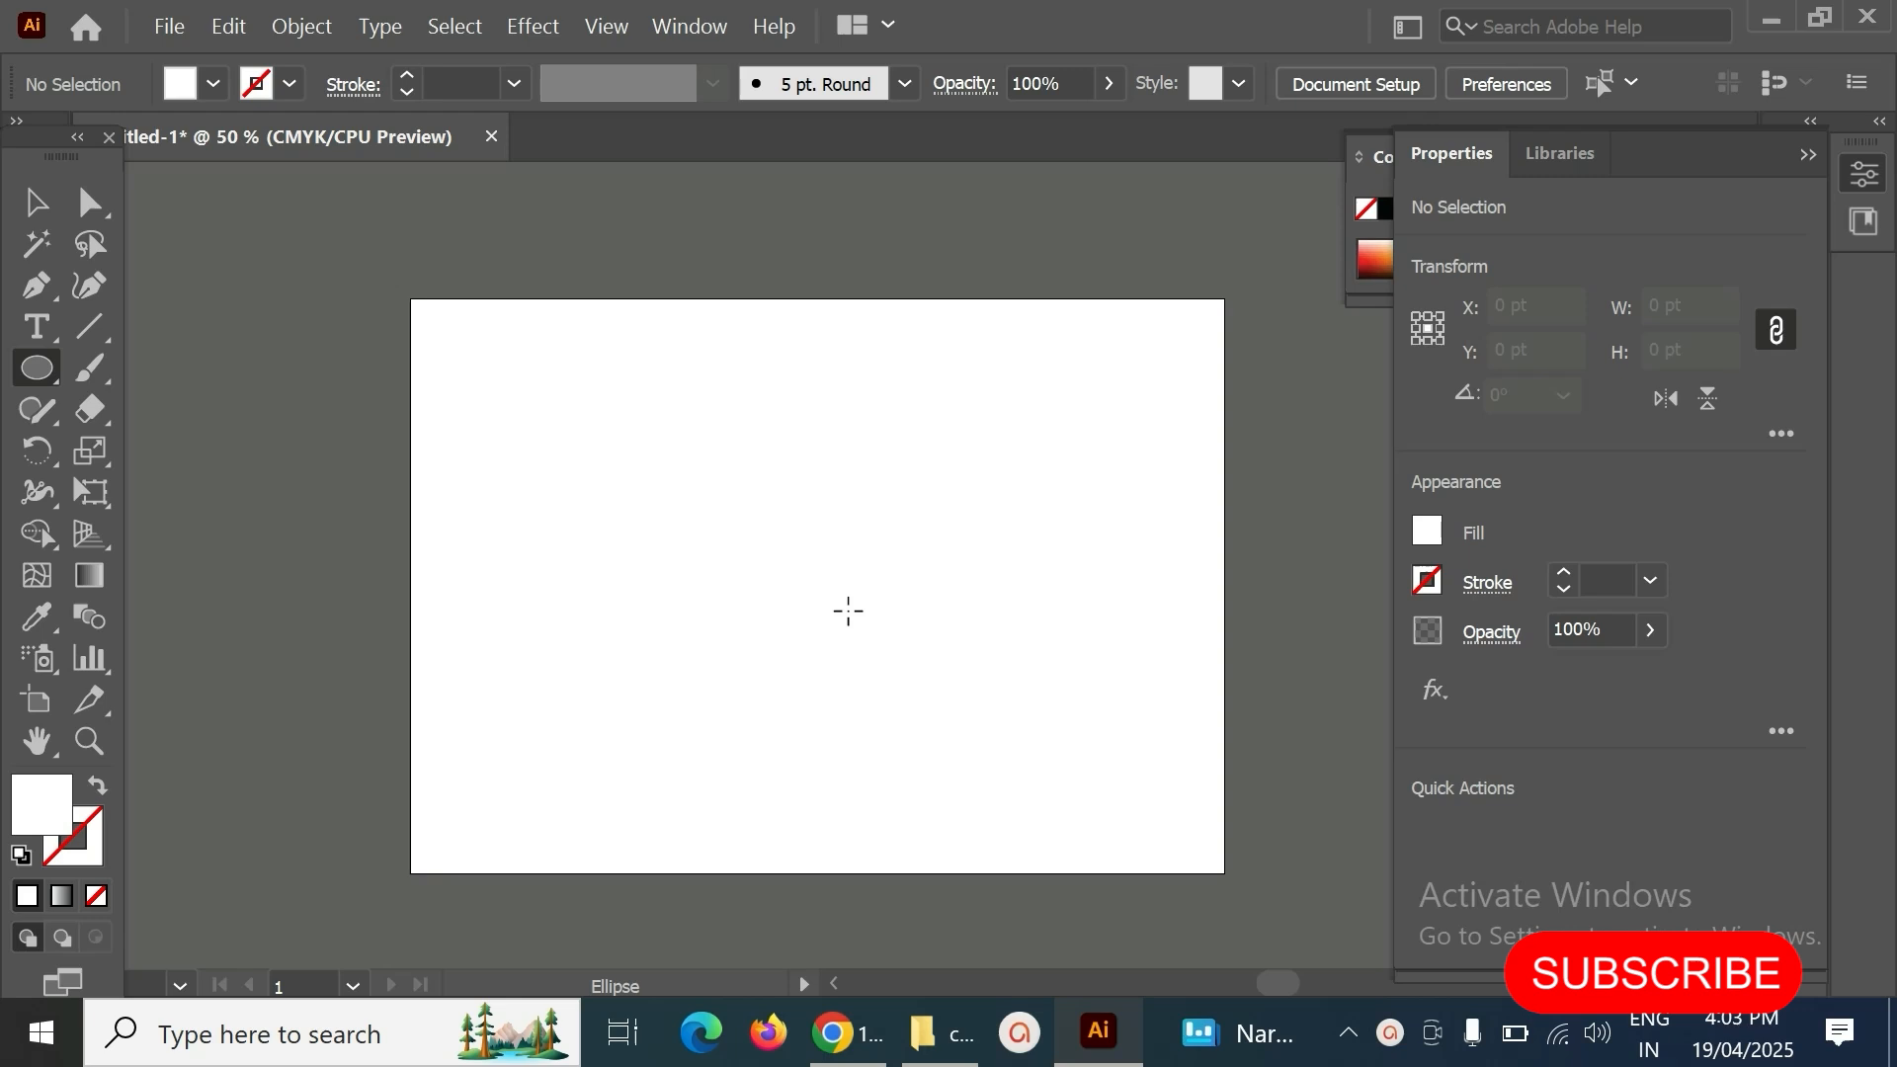
{"action": "mouse_move", "coordinate": [788, 577]}
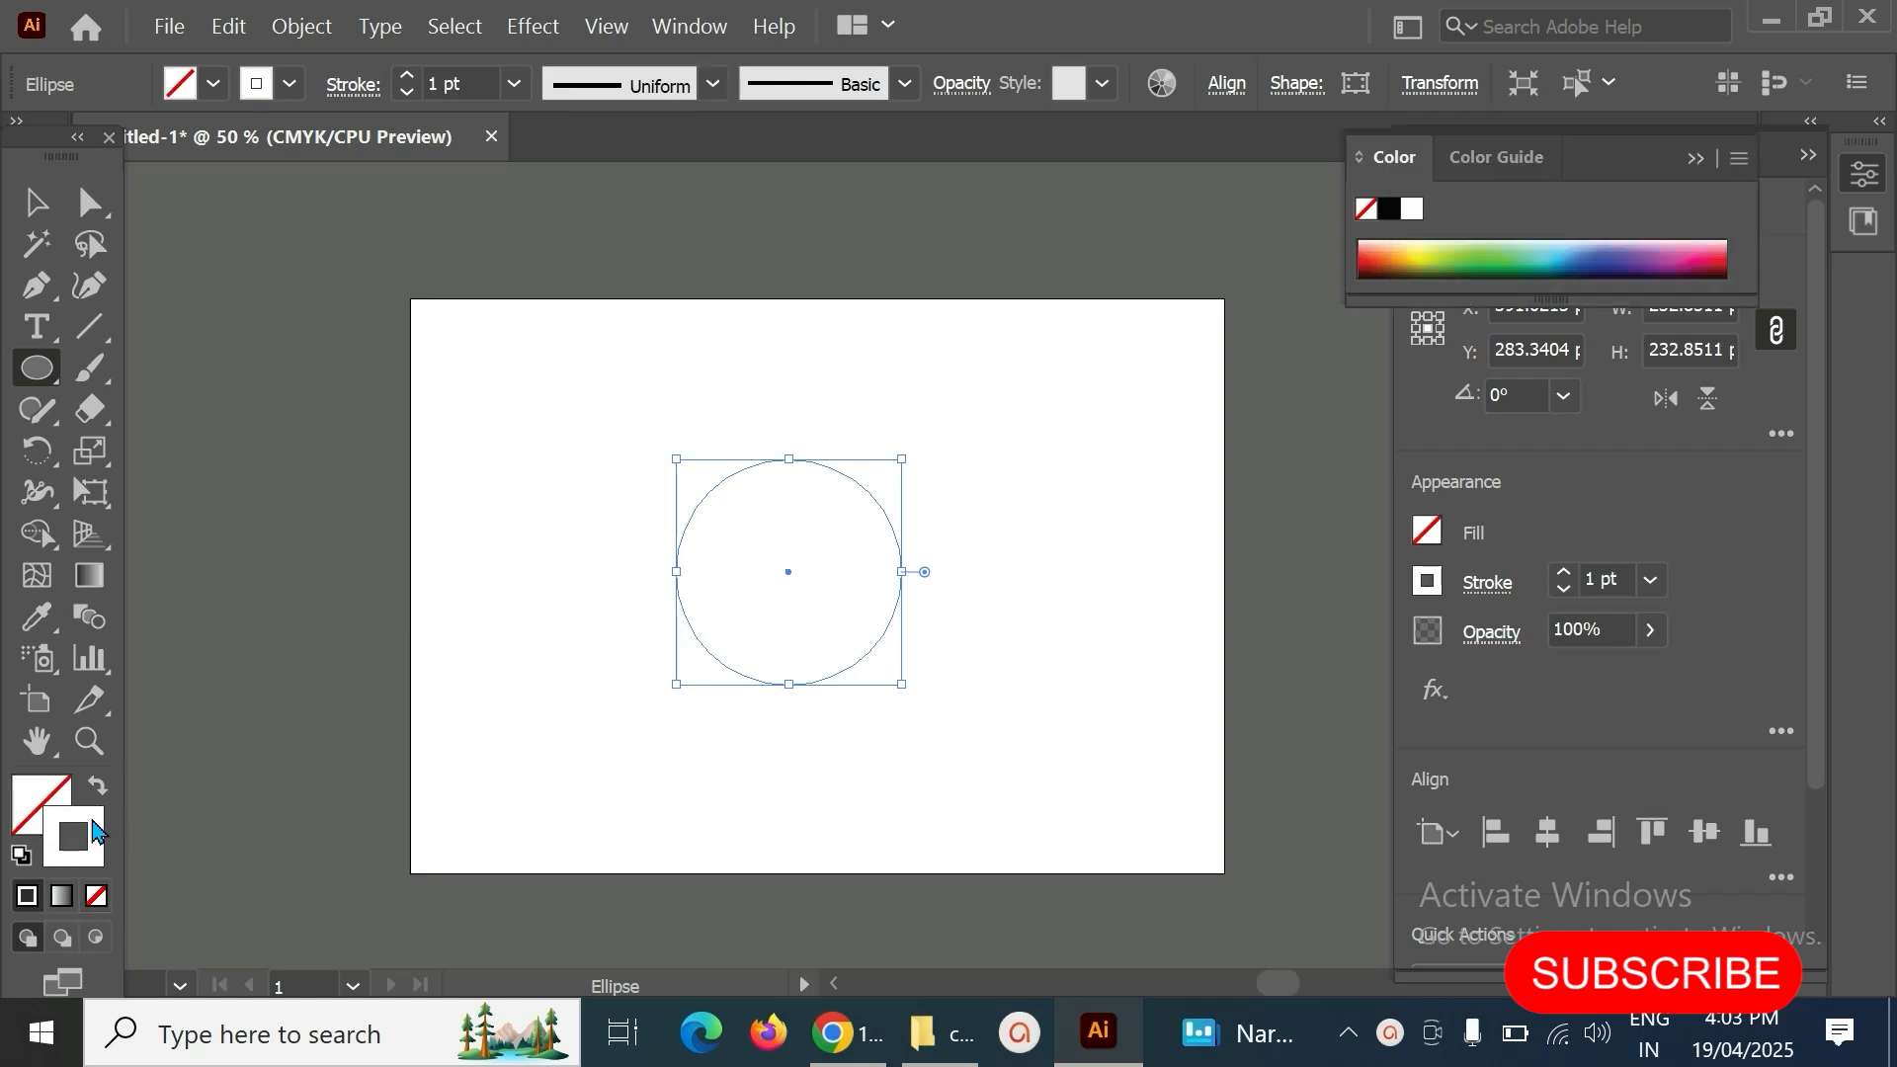
{"action": "double_click", "coordinate": [71, 834]}
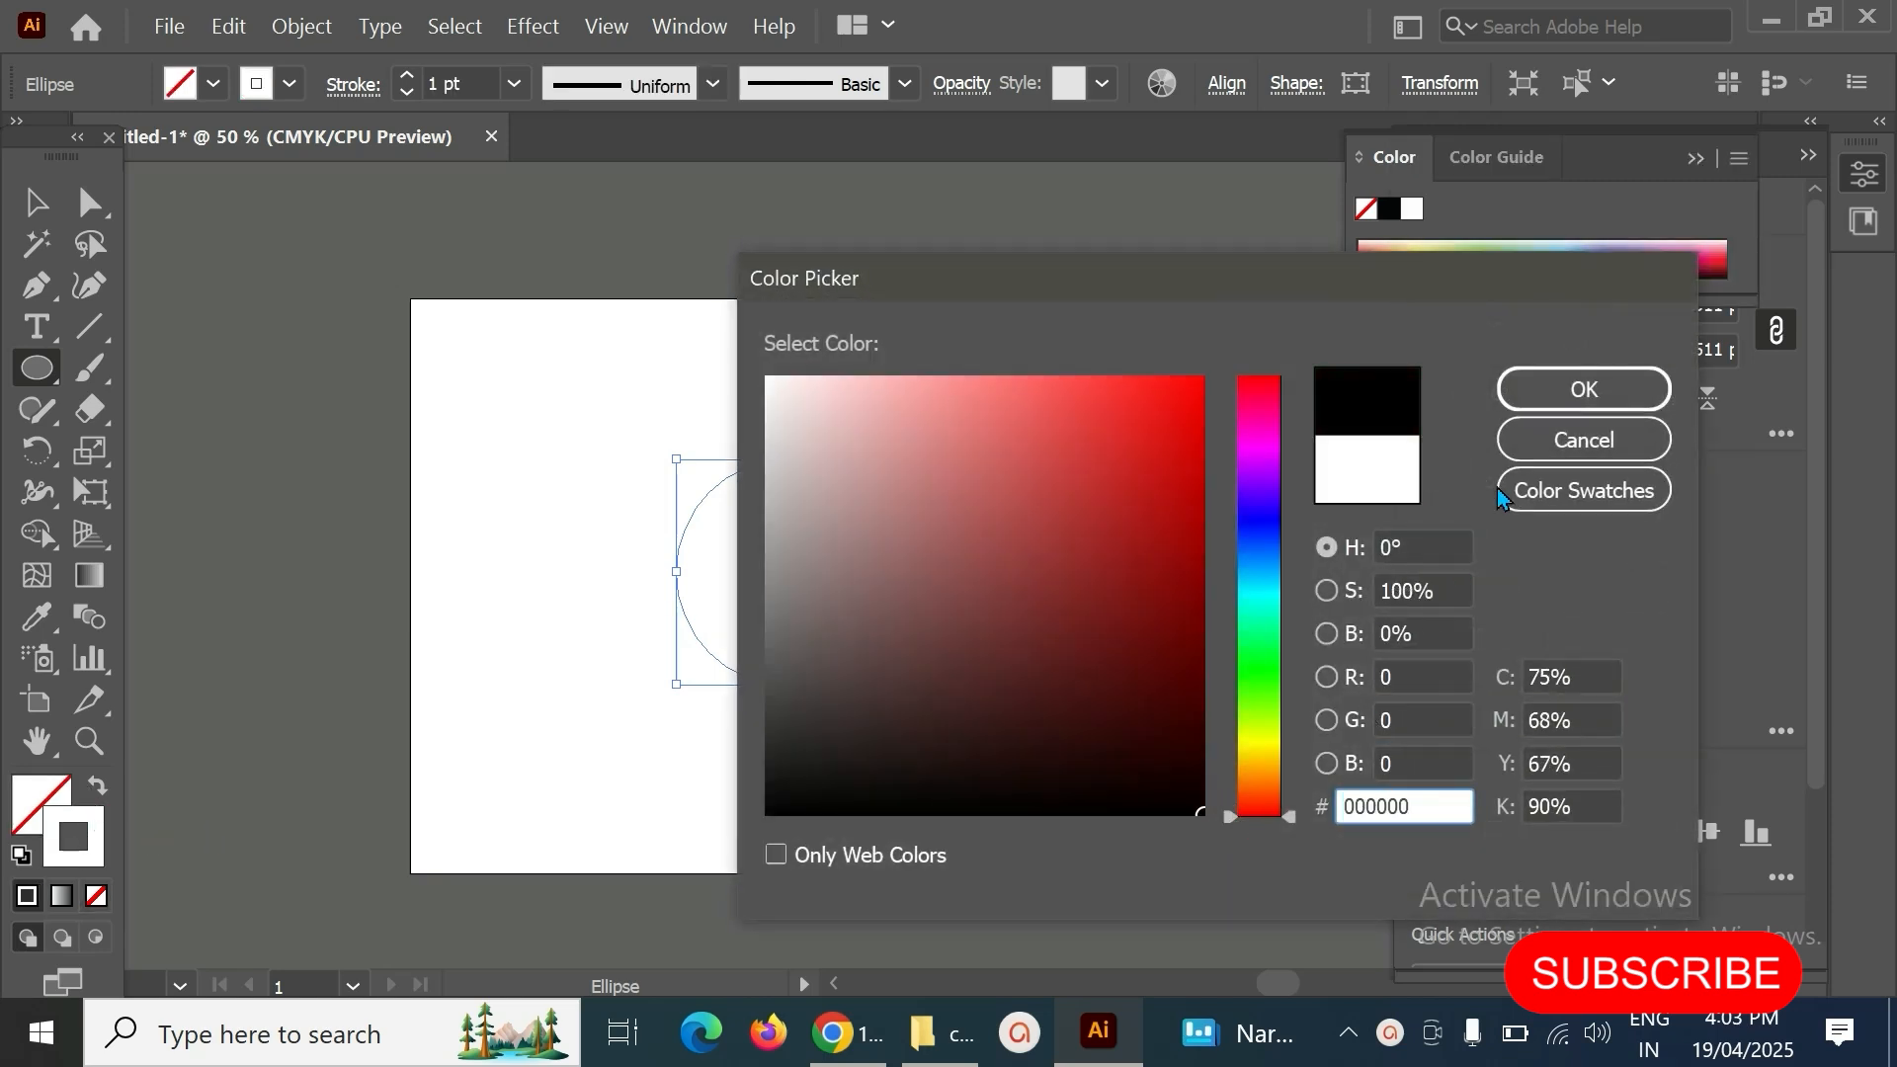
{"action": "left_click", "coordinate": [1583, 388]}
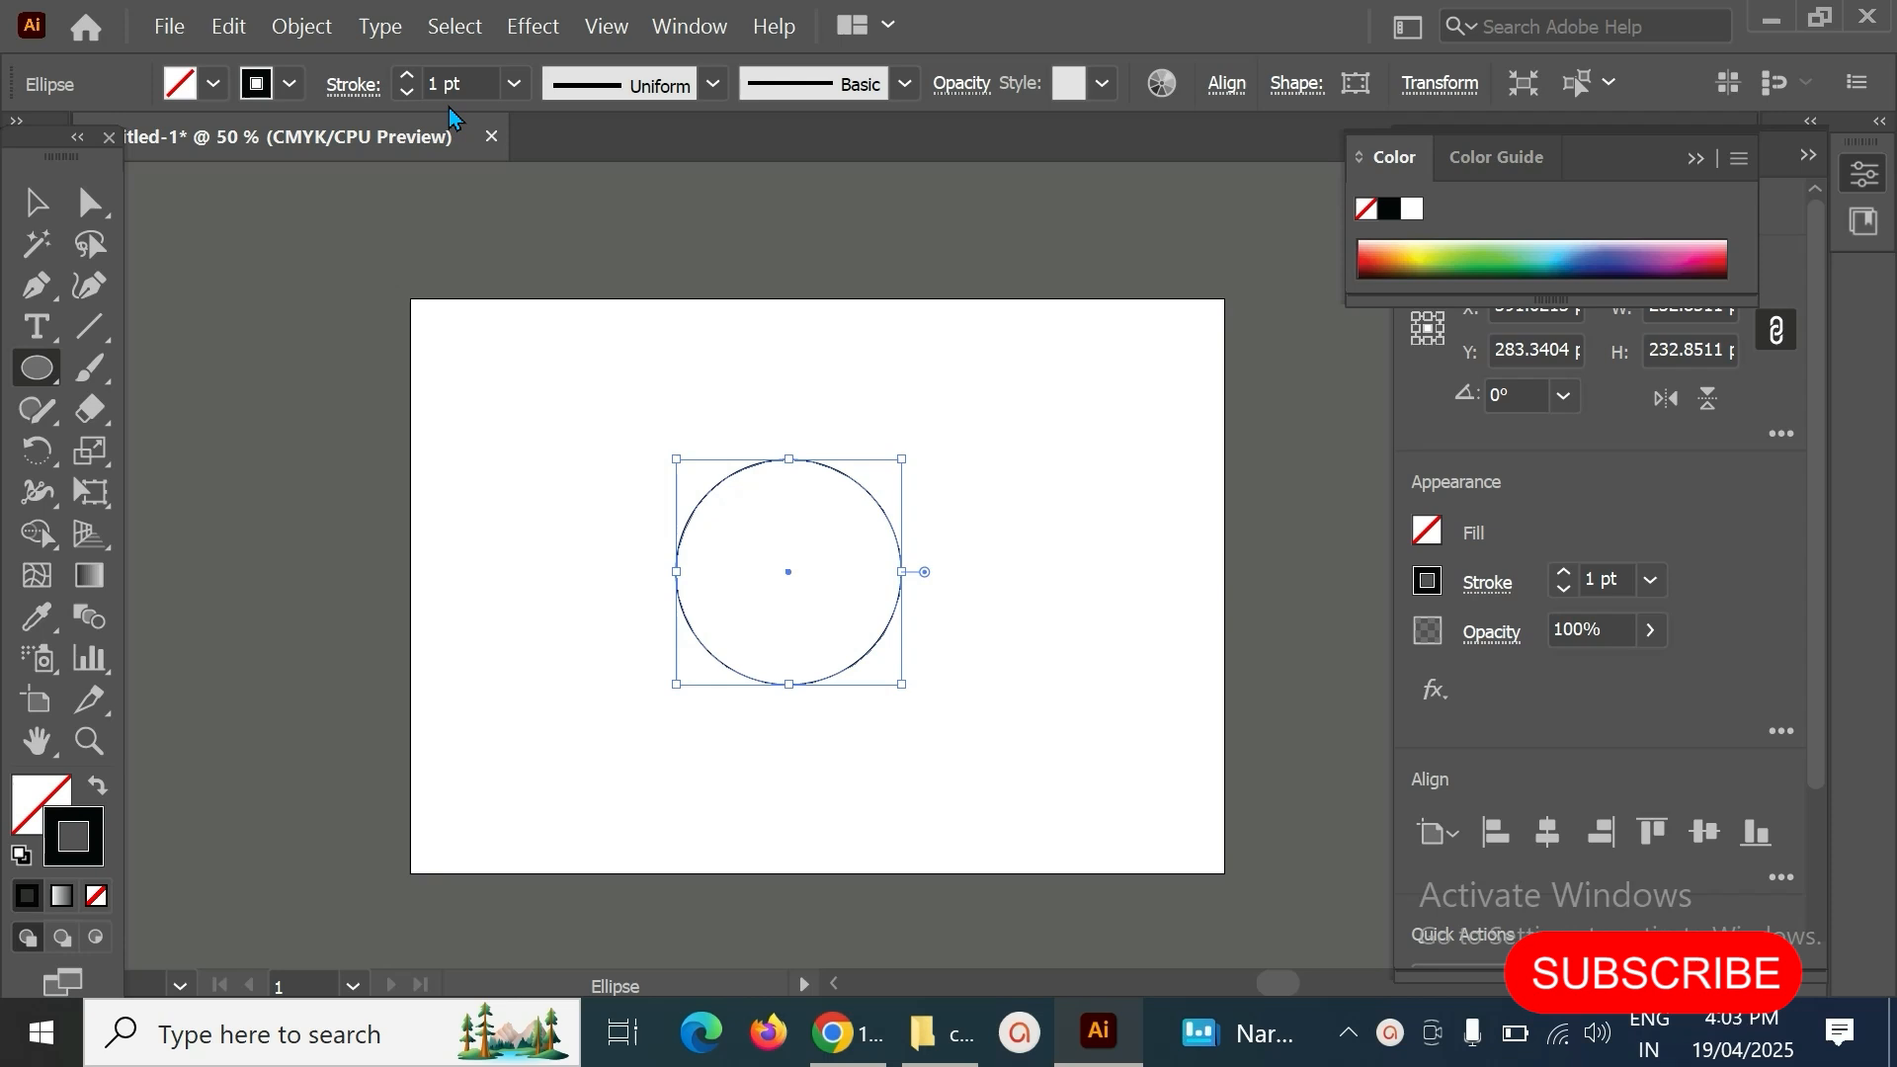
{"action": "left_click", "coordinate": [513, 83]}
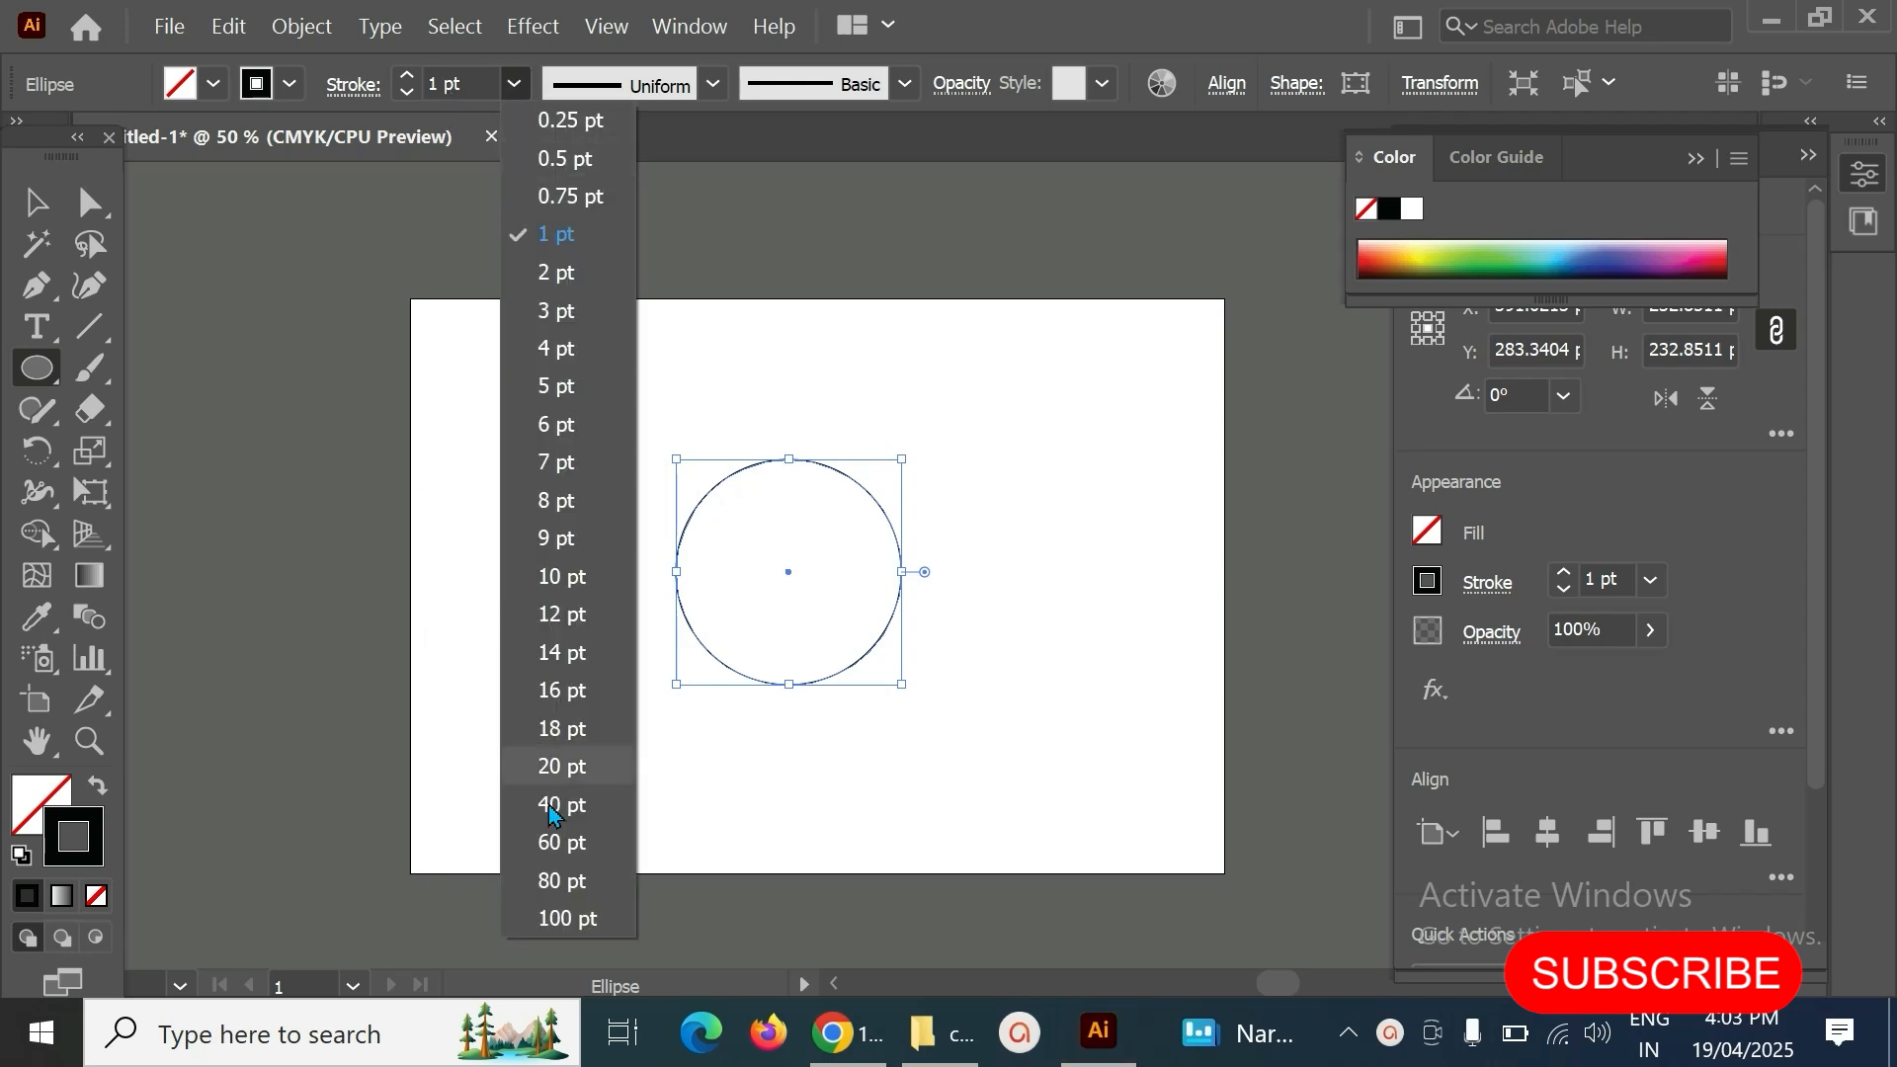
{"action": "left_click", "coordinate": [560, 804]}
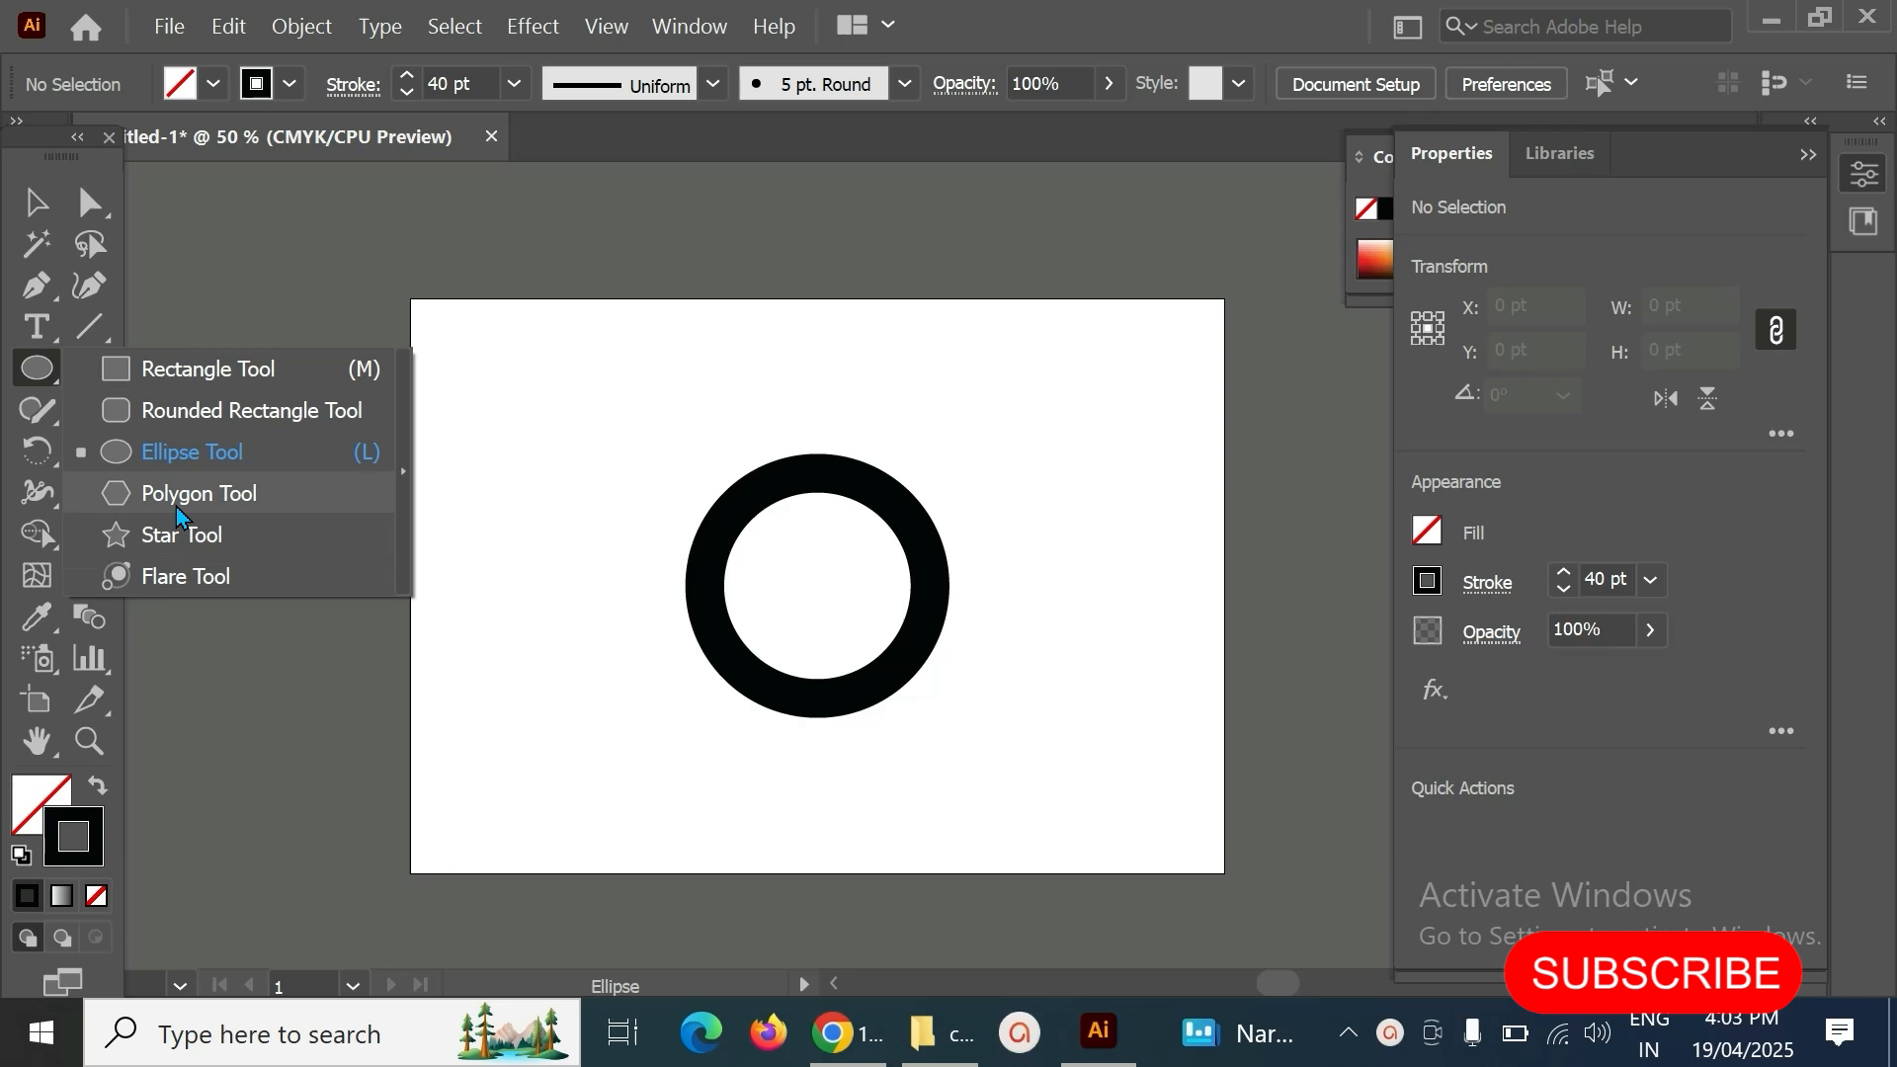
- Draw a three-sided polygon and position it over the ring's left side
{"action": "left_click", "coordinate": [199, 492]}
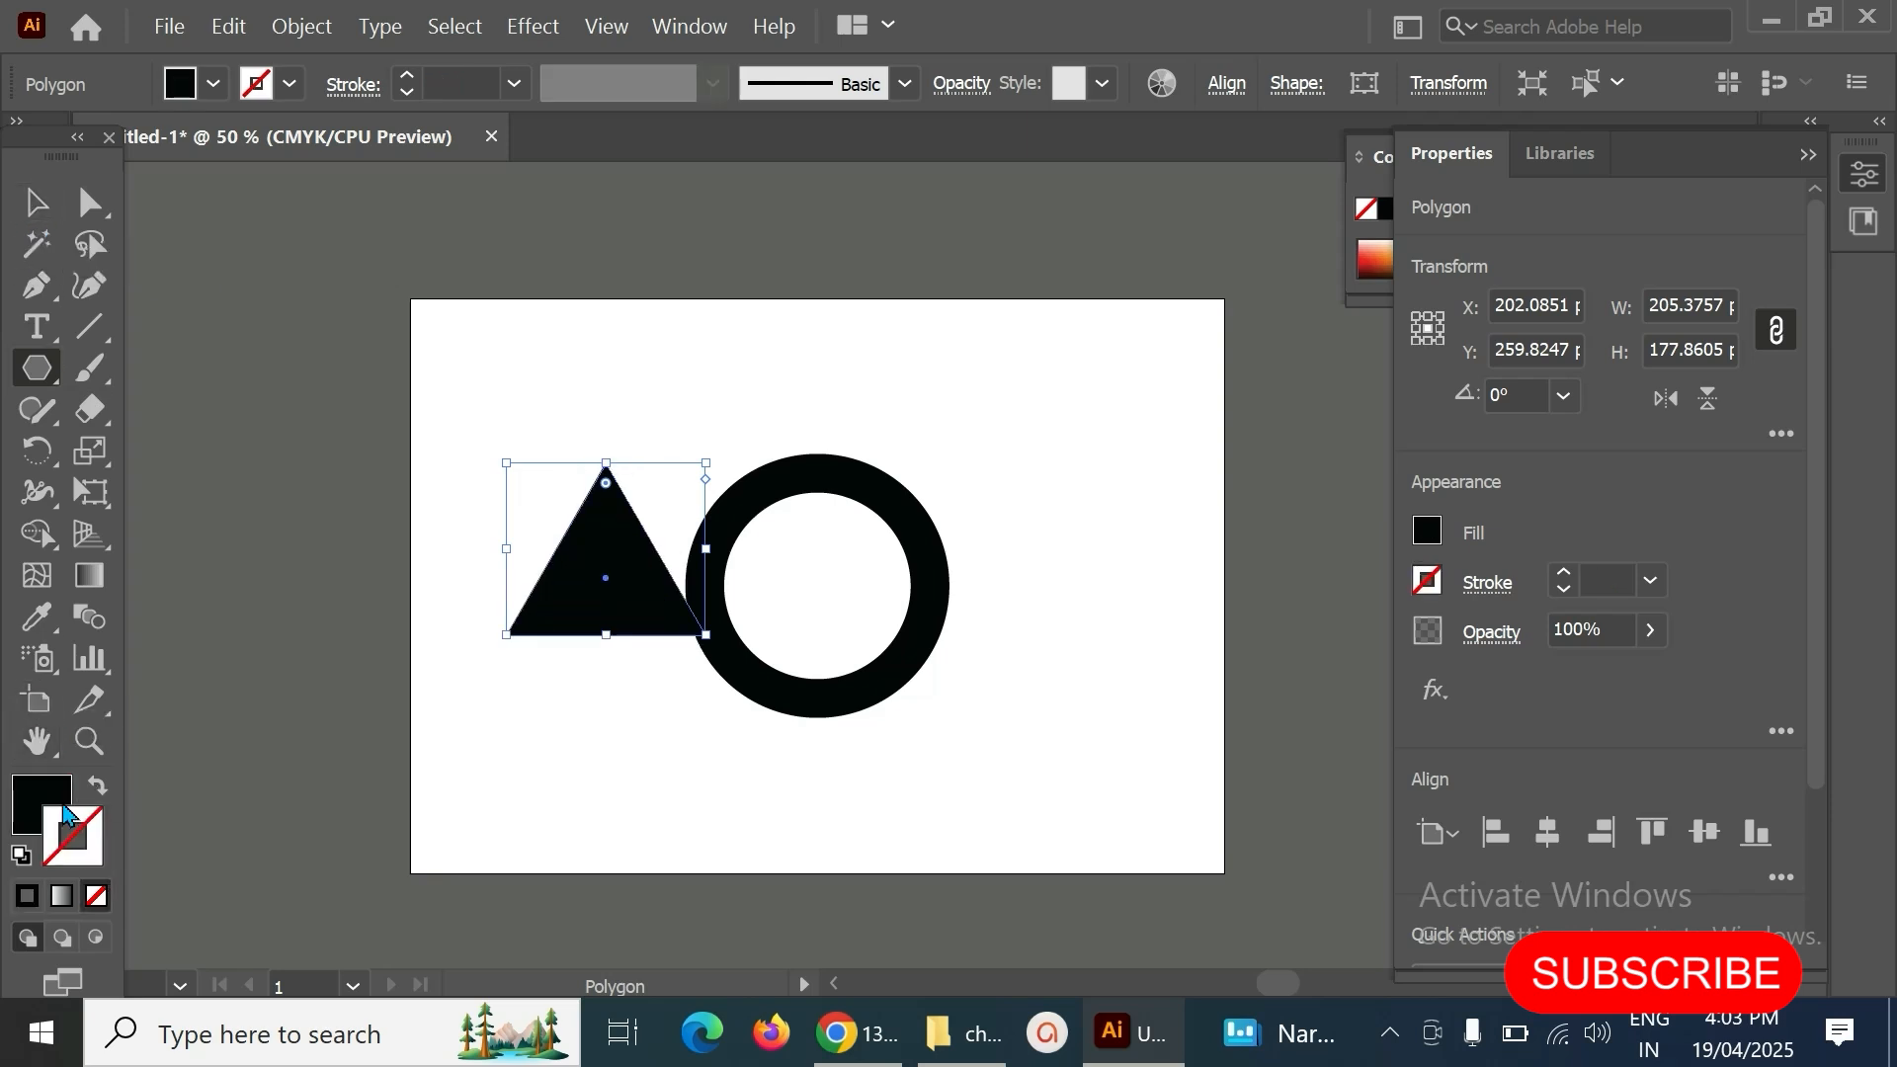
{"action": "left_click", "coordinate": [36, 202]}
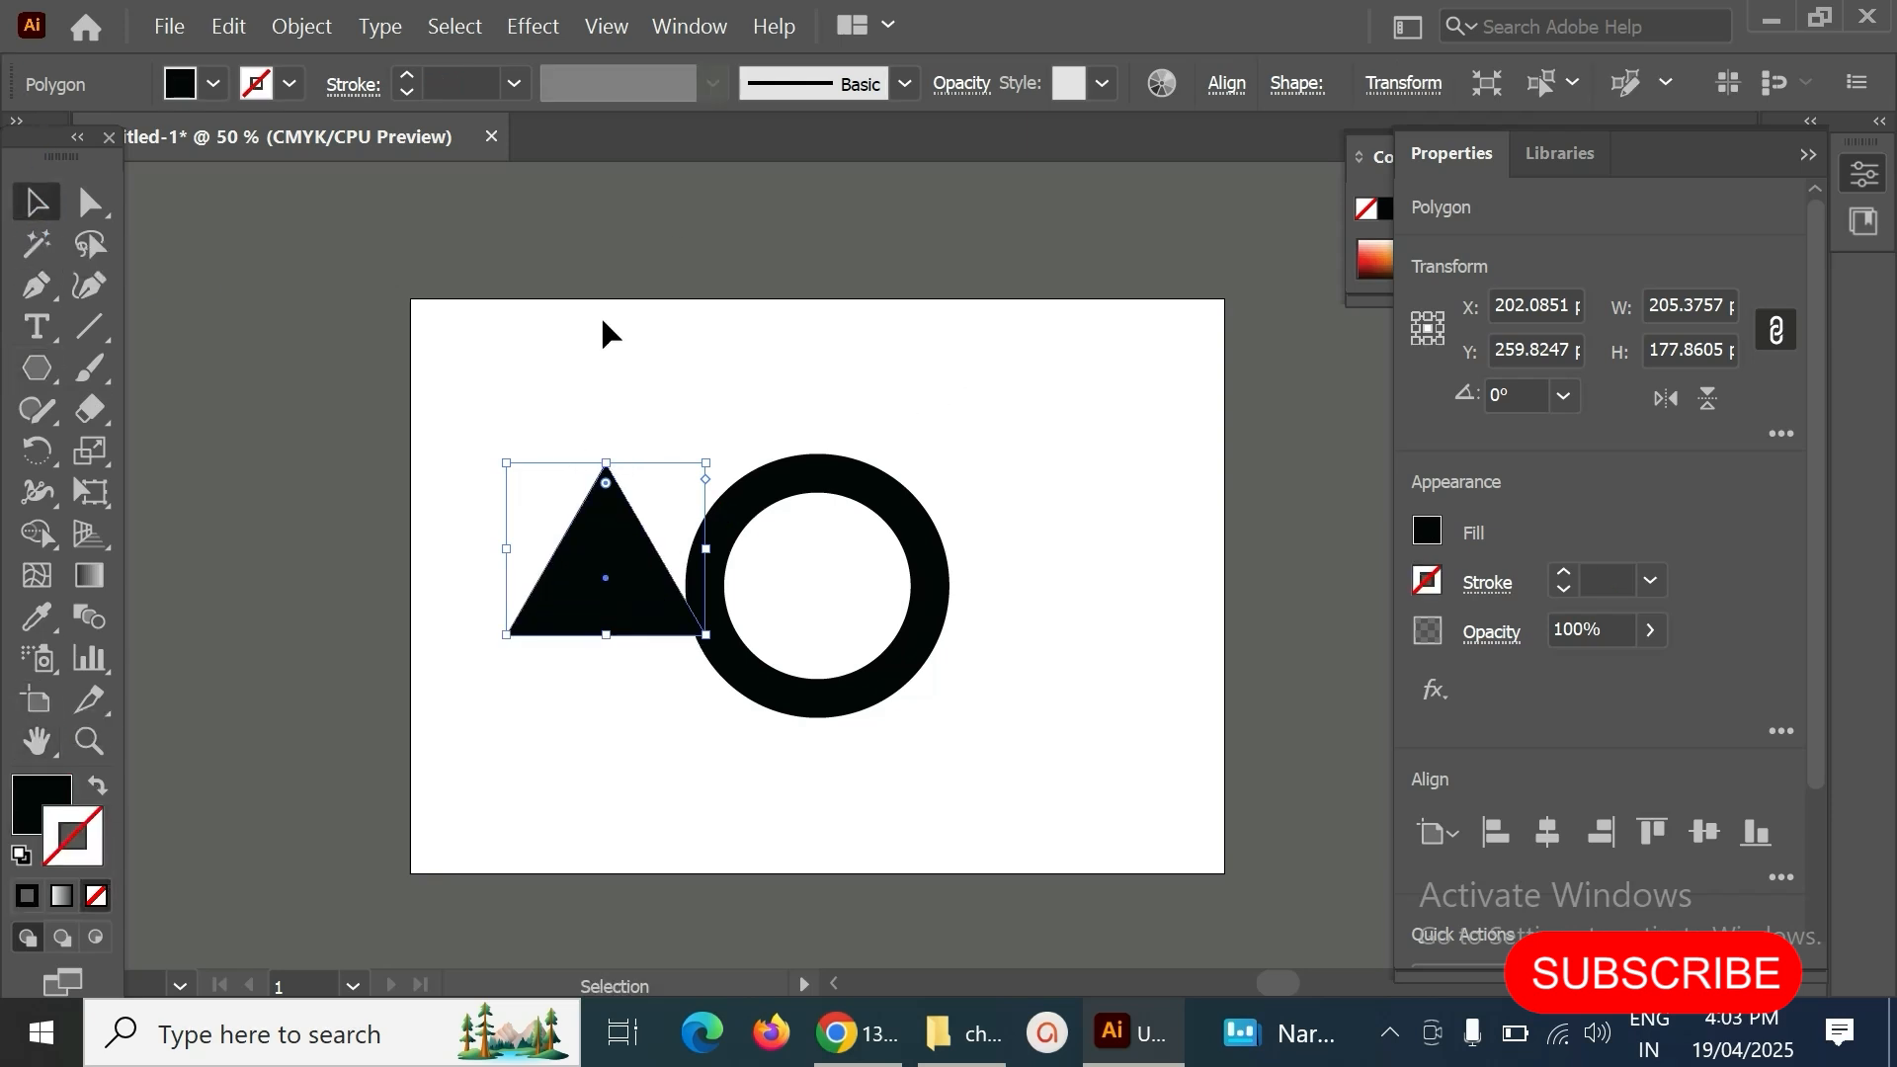
{"action": "mouse_move", "coordinate": [717, 463]}
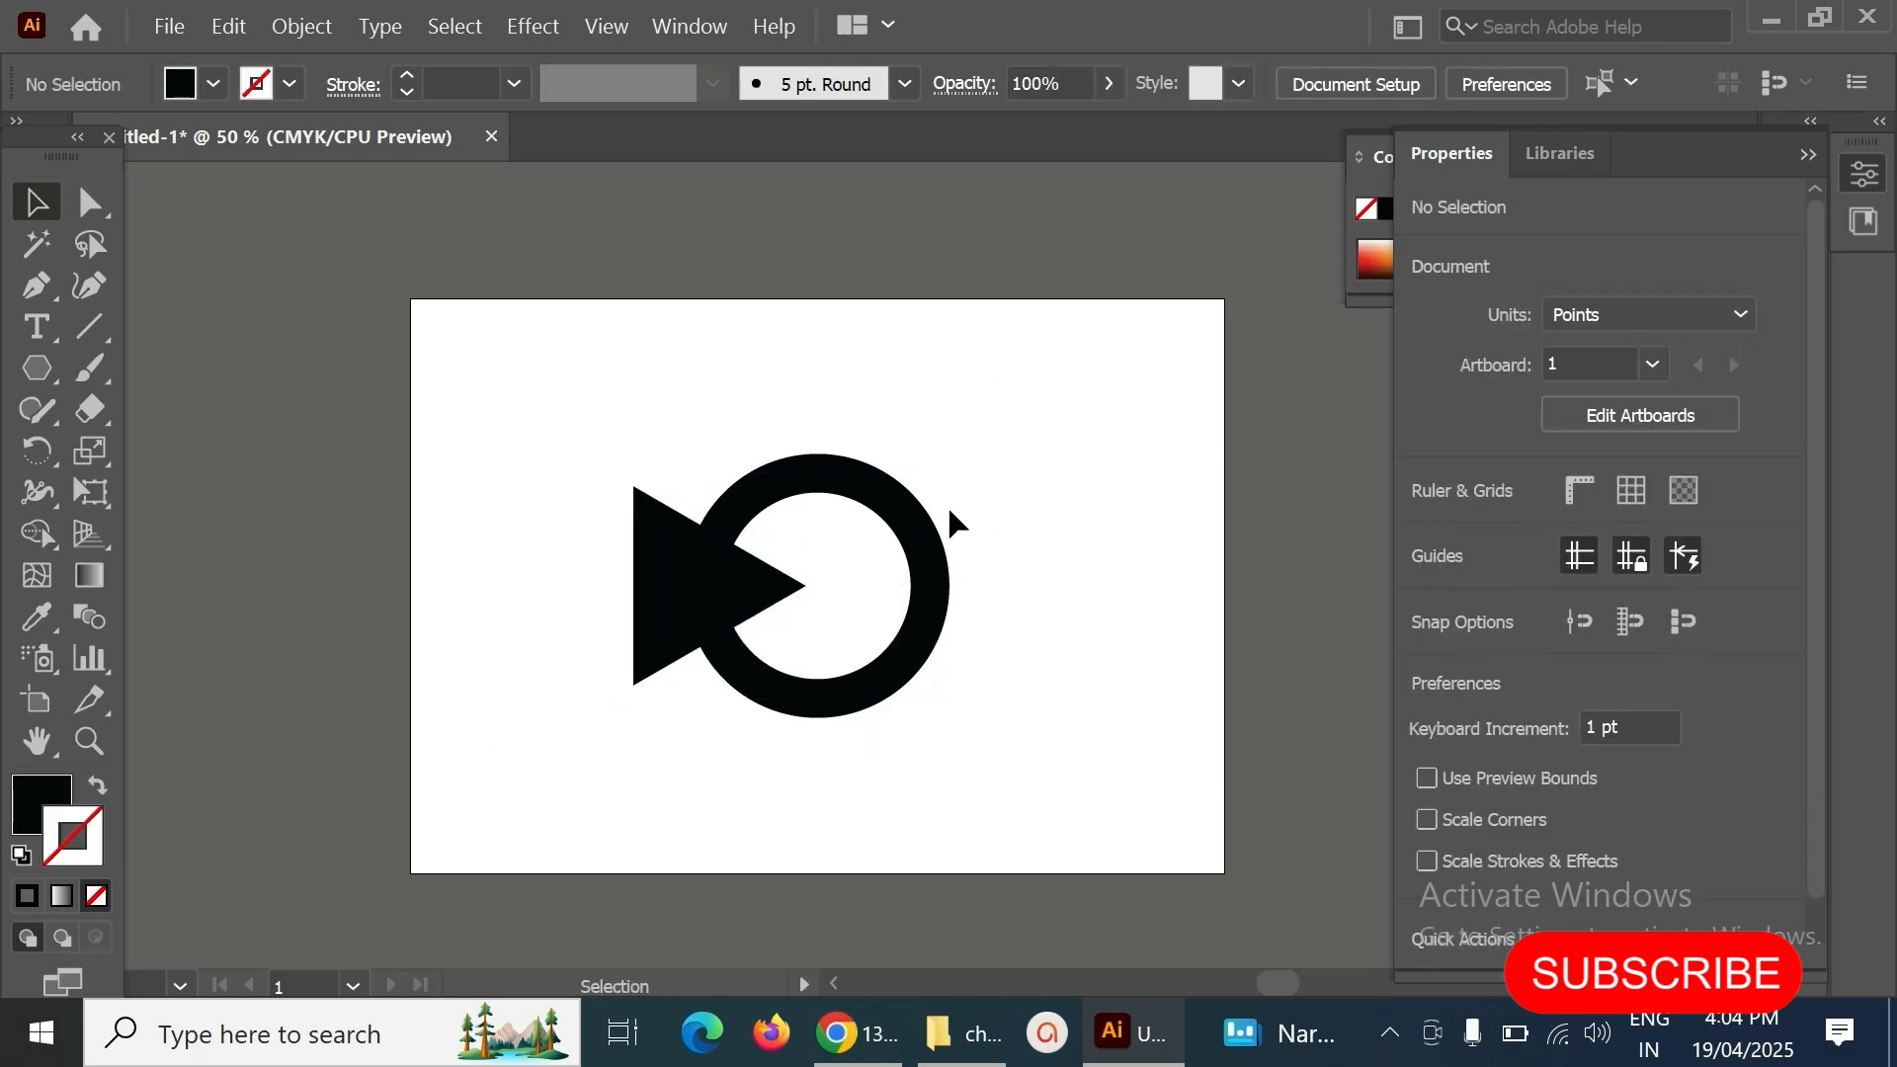
- Outline the ring's stroke via Object > Path, then select ring and triangle together
{"action": "left_click", "coordinate": [815, 586]}
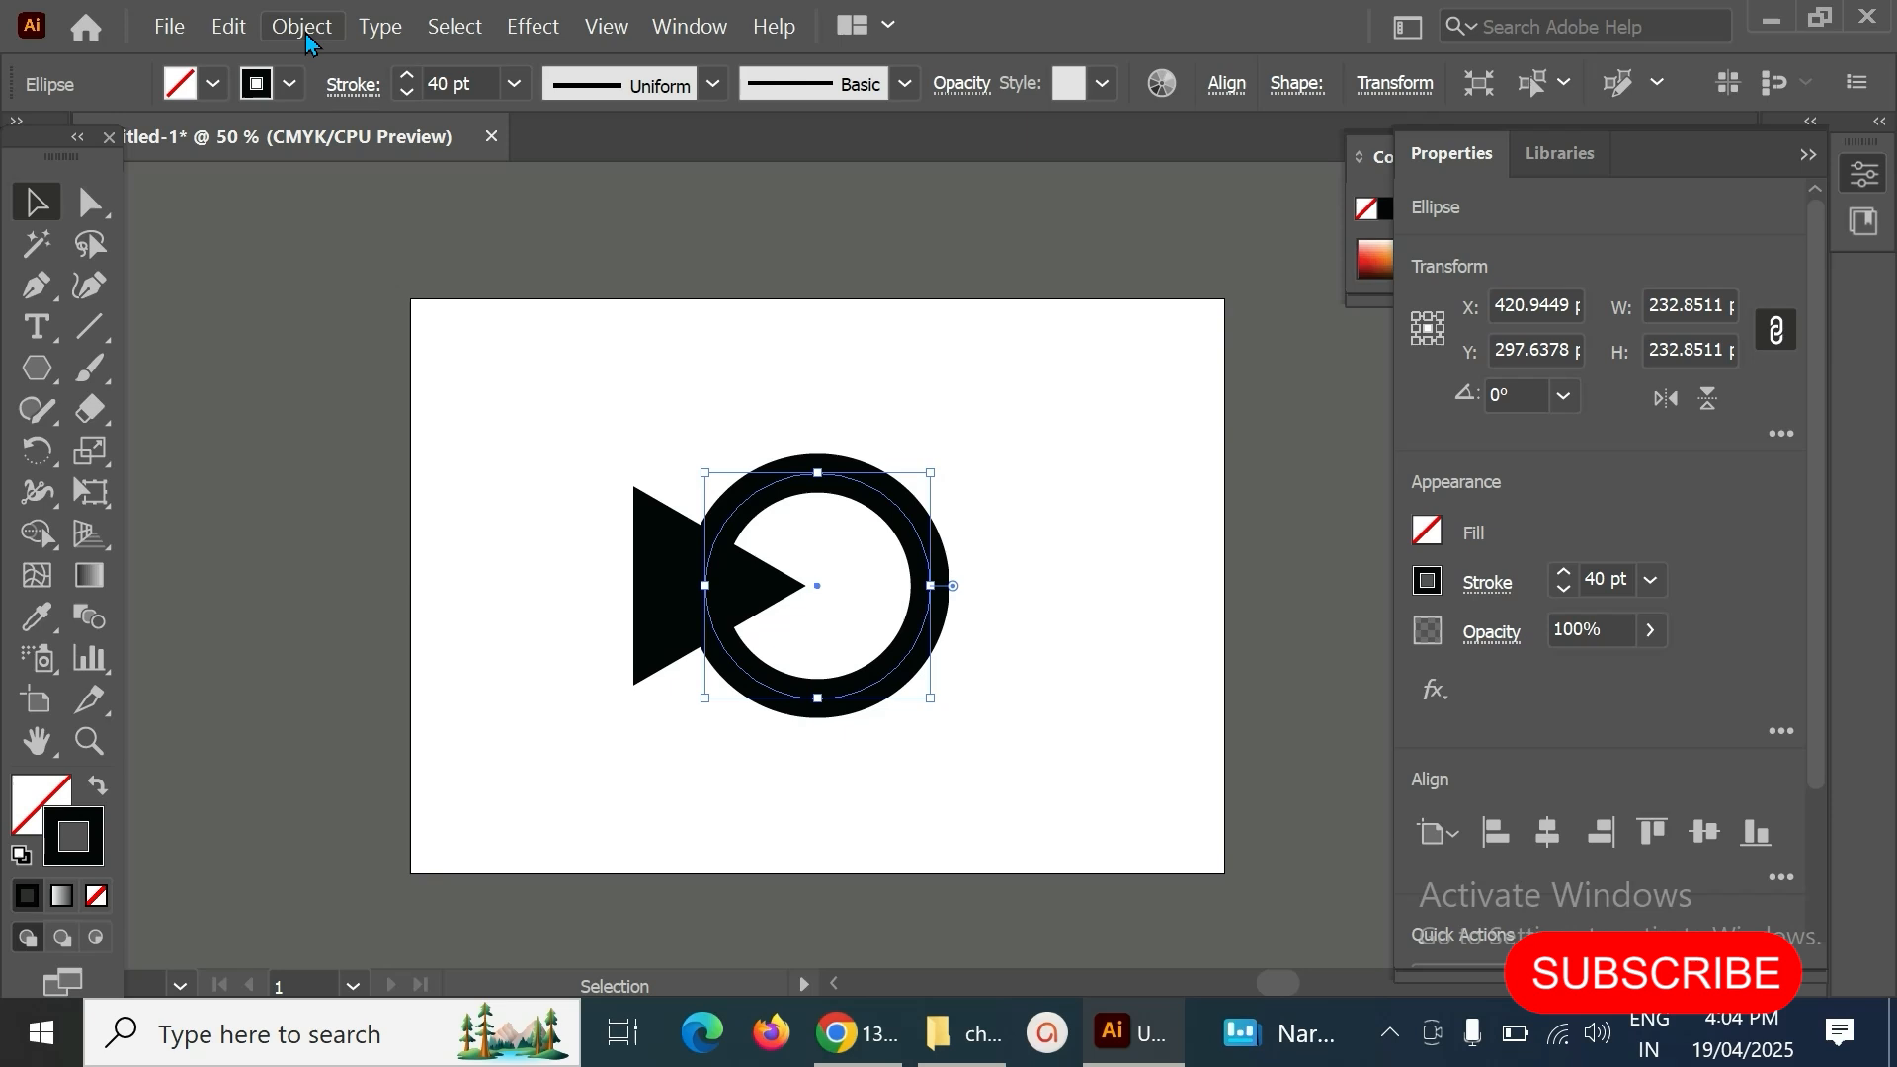
{"action": "left_click", "coordinate": [890, 502]}
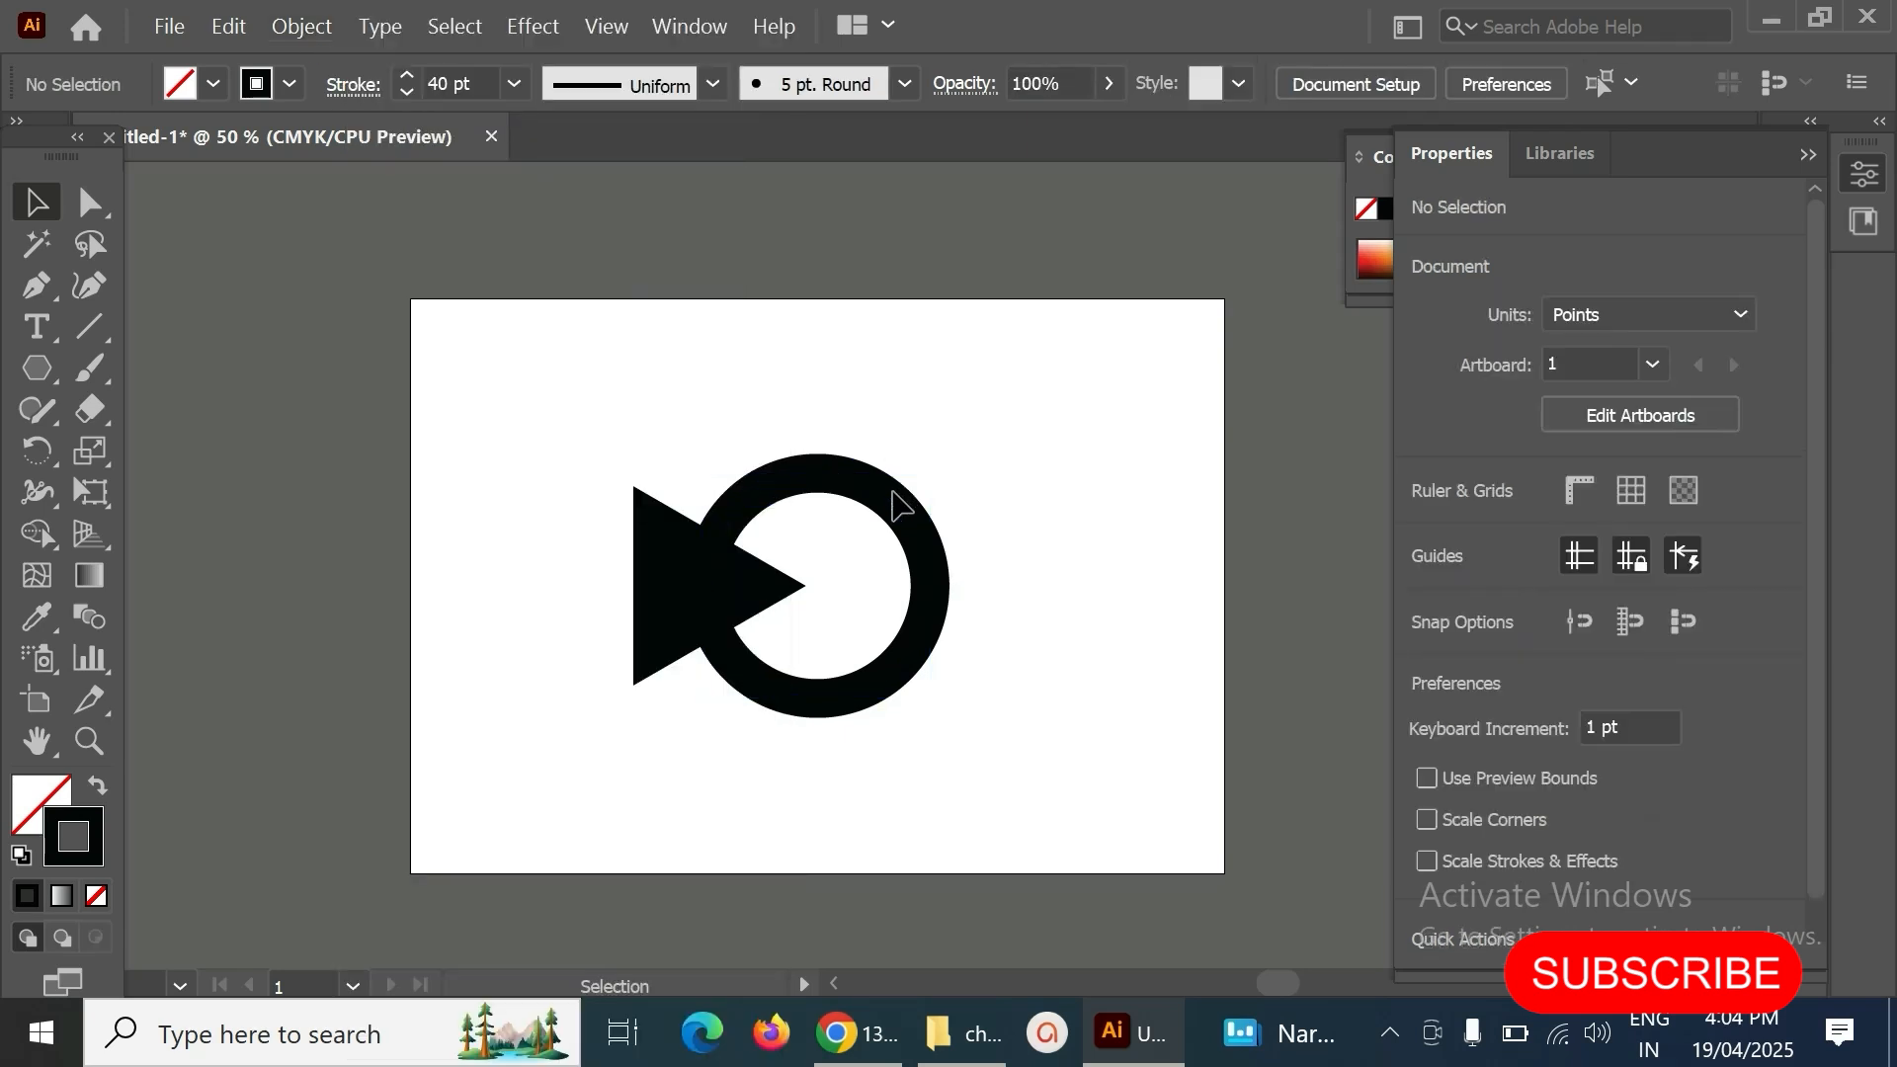
{"action": "left_click", "coordinate": [301, 26]}
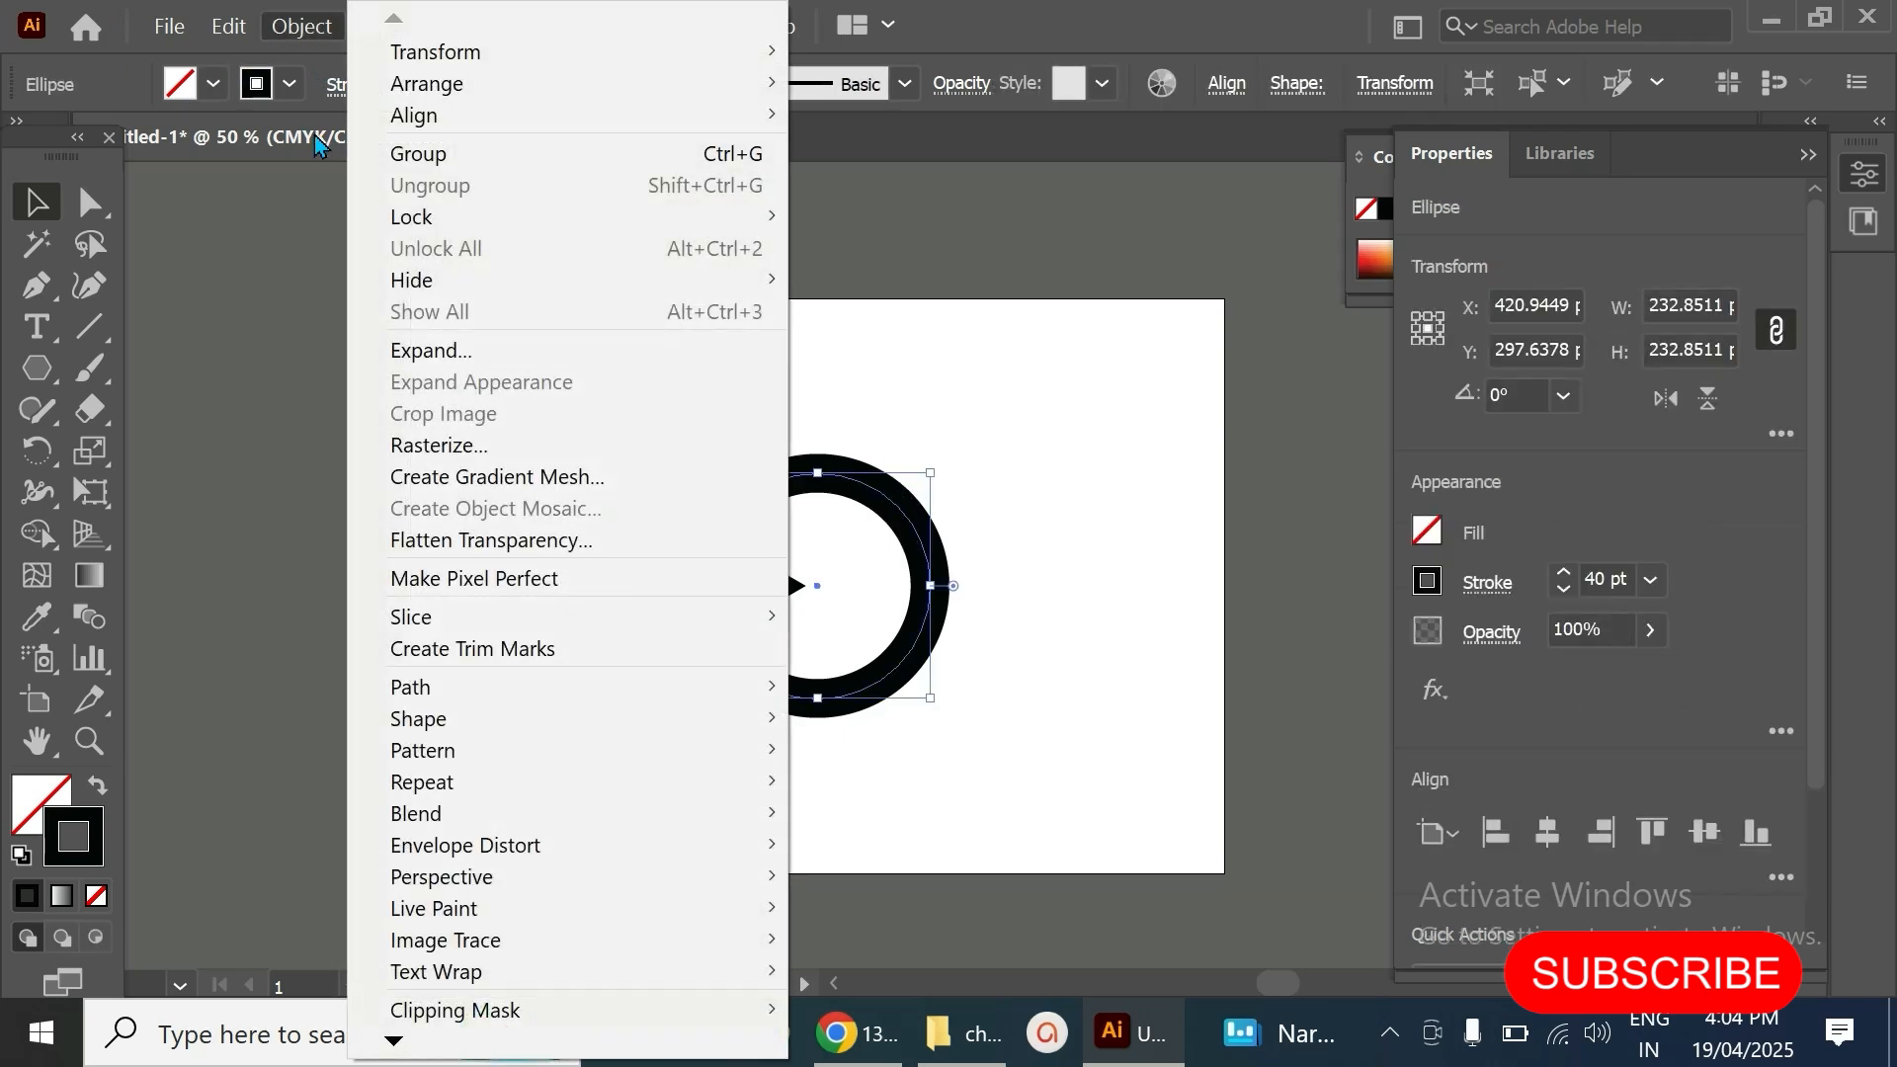
{"action": "left_click", "coordinate": [431, 349]}
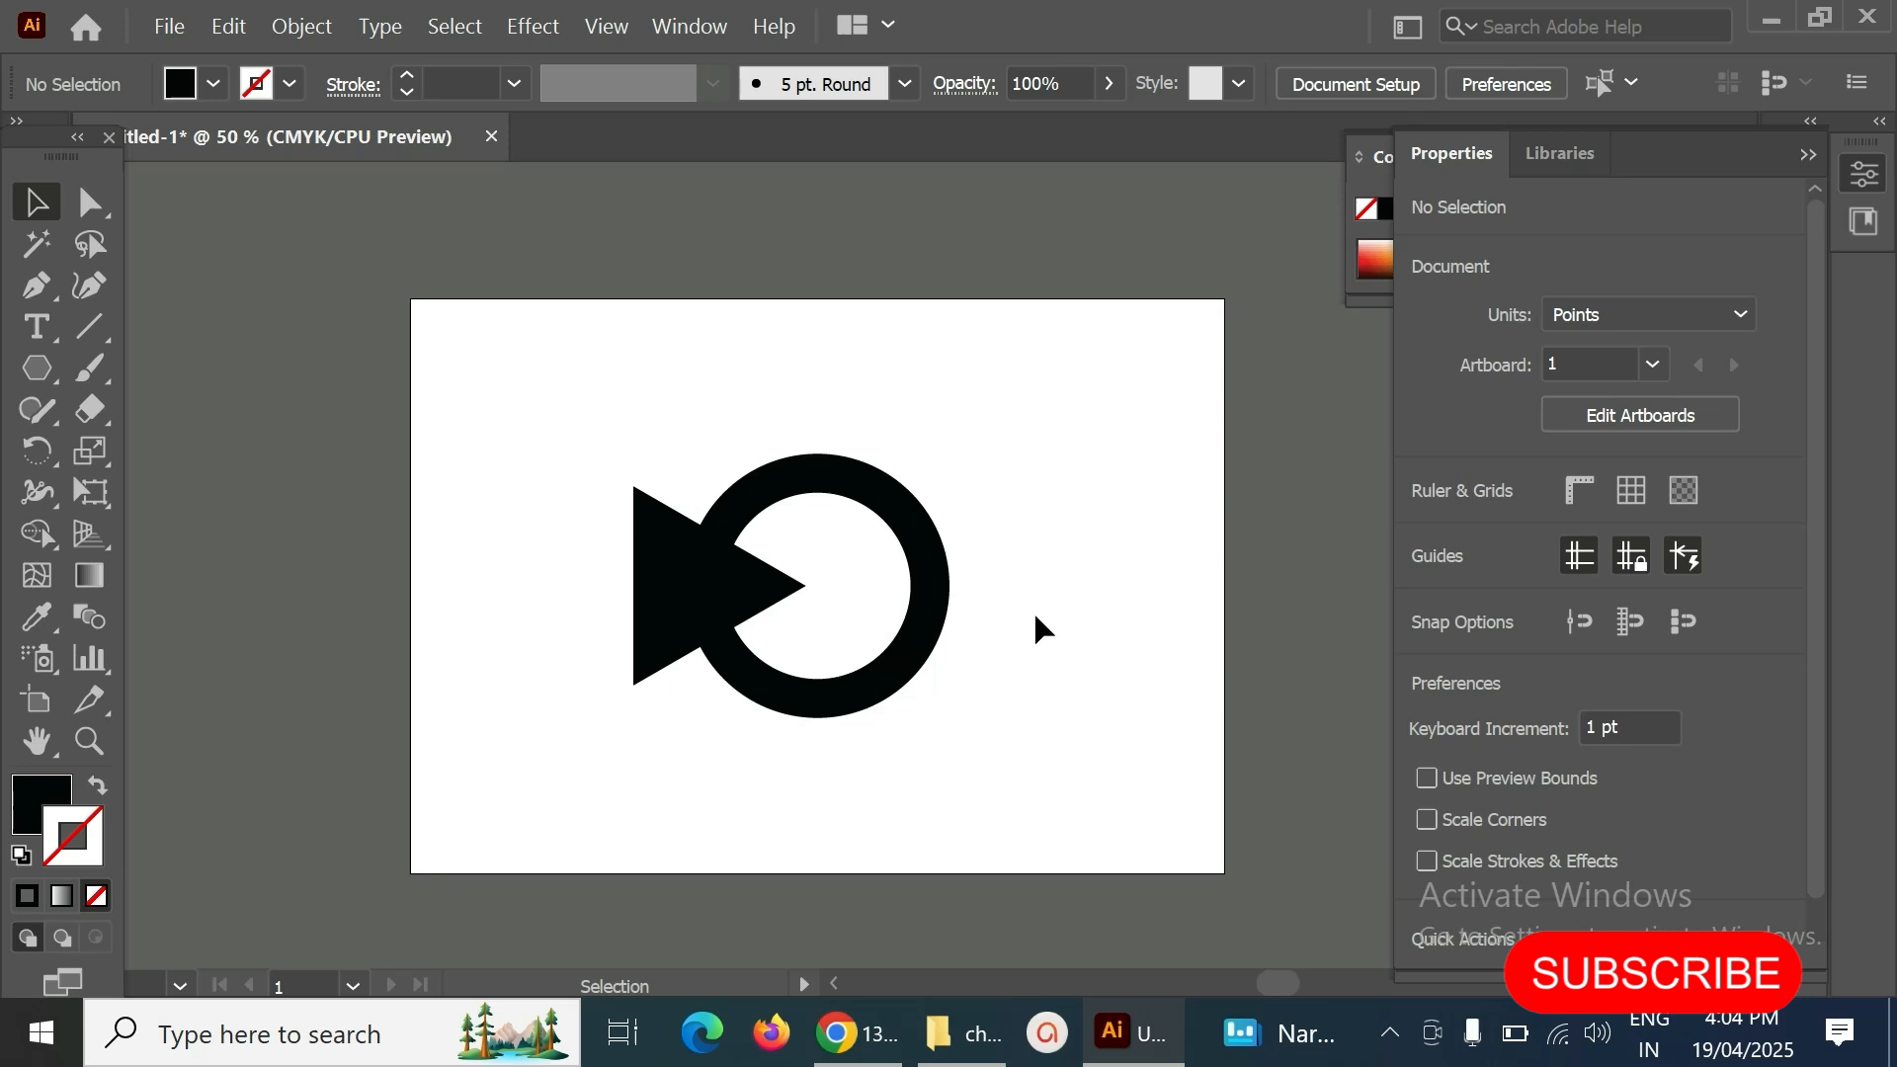
{"action": "left_click", "coordinate": [762, 592]}
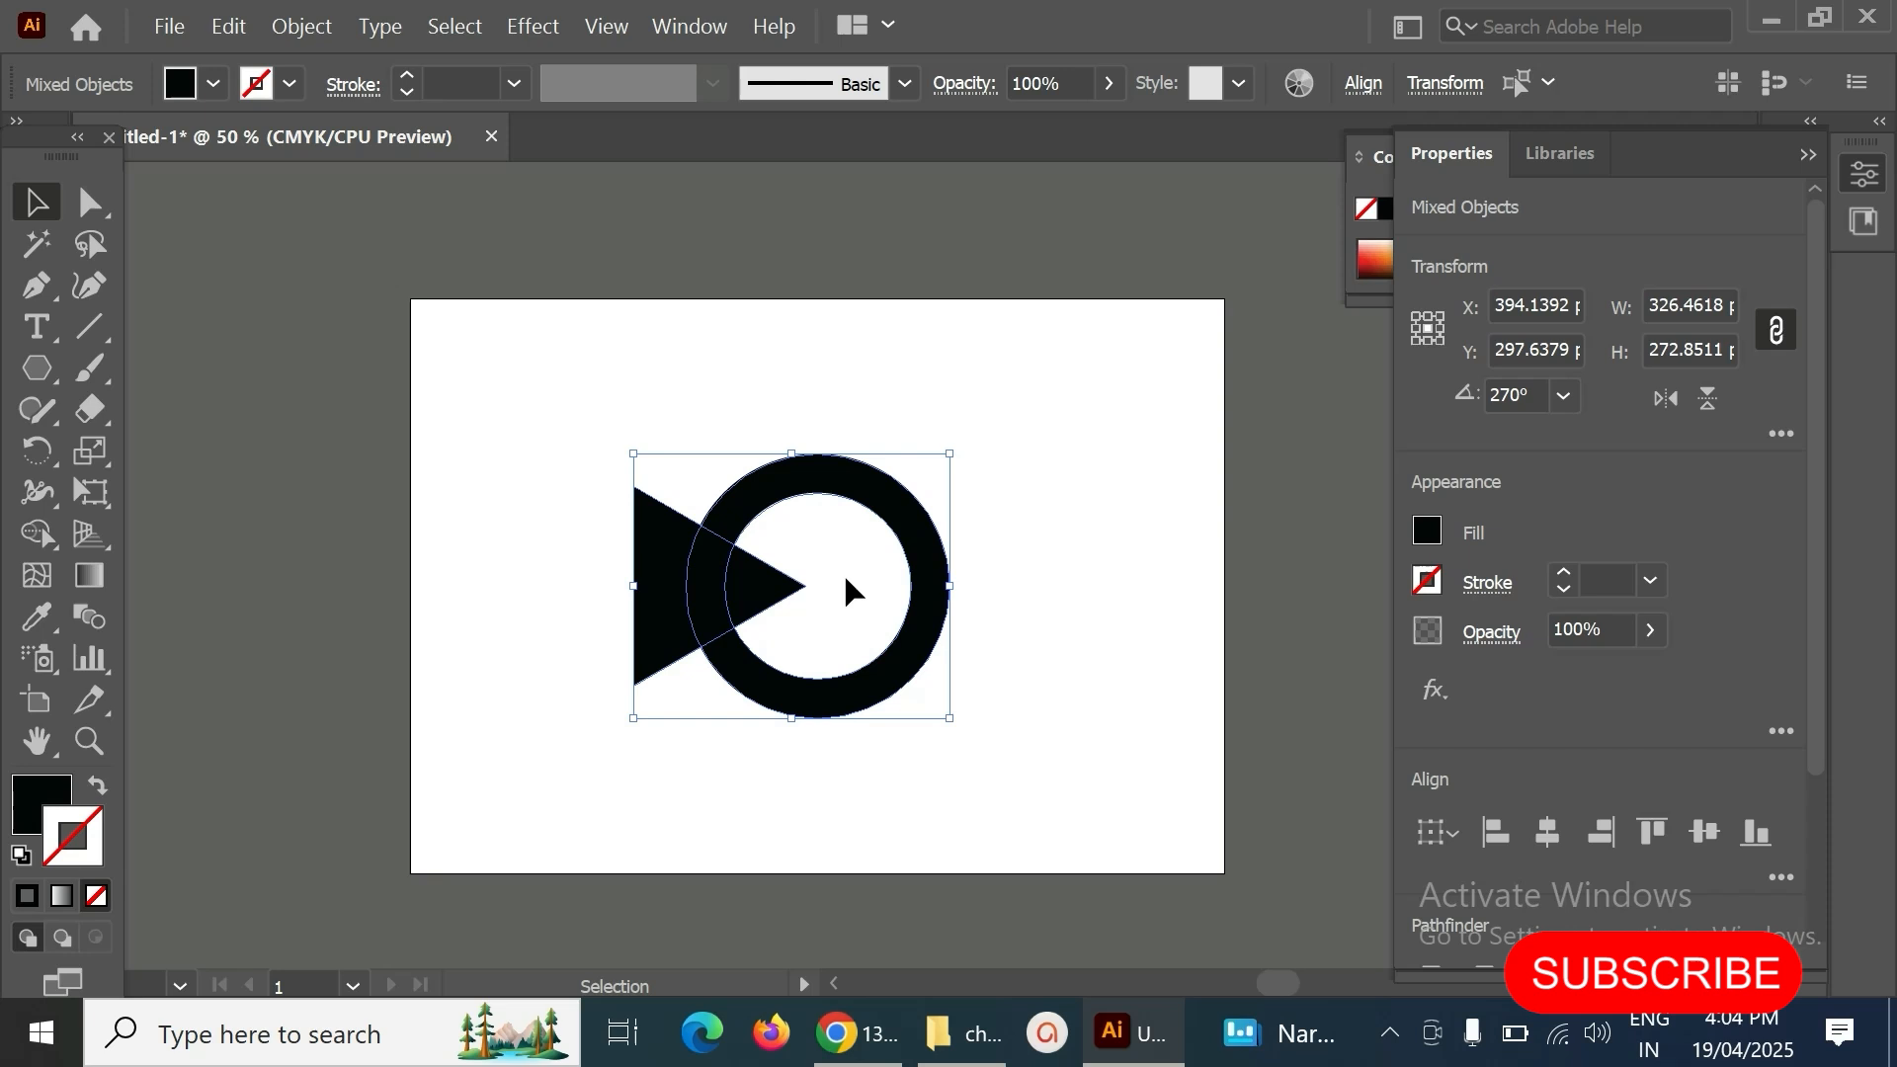
- Delete the triangle and the ring's left wedge with the Shape Builder Tool
{"action": "left_click", "coordinate": [37, 532]}
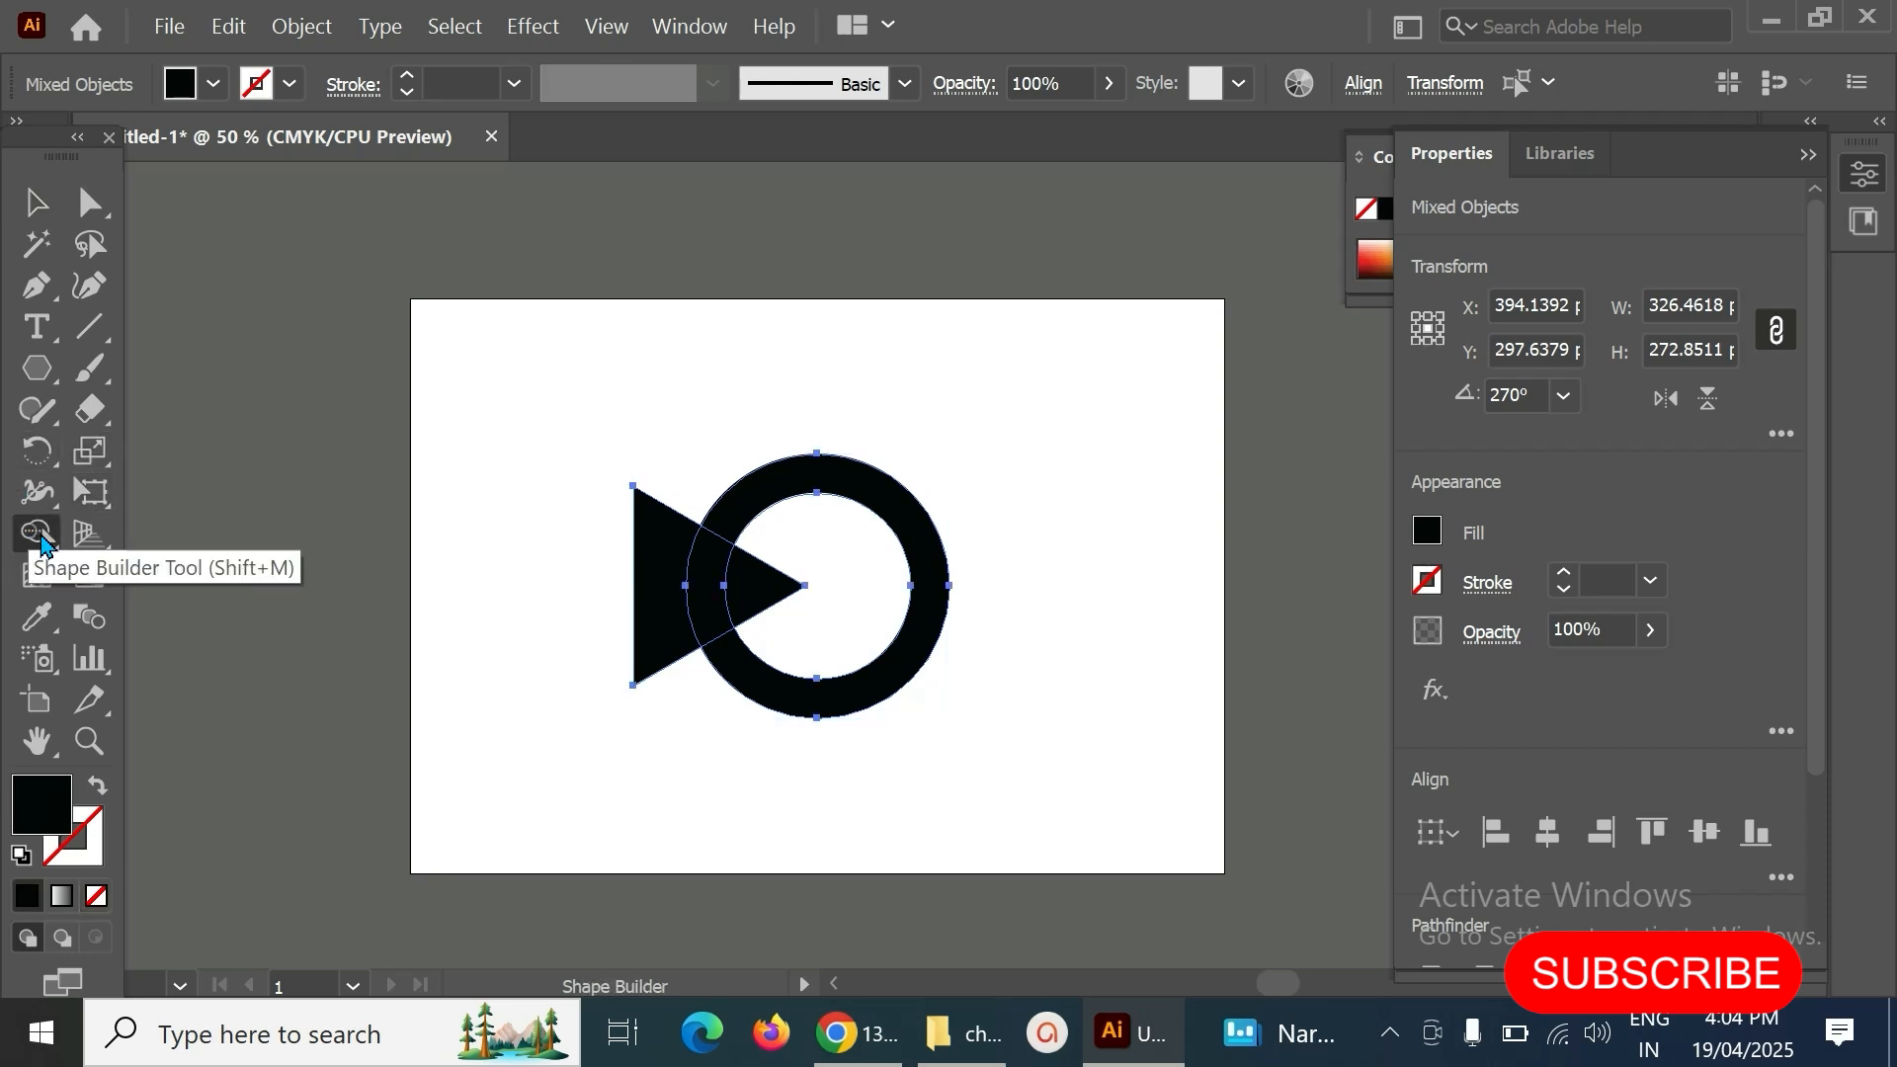
{"action": "mouse_move", "coordinate": [610, 587]}
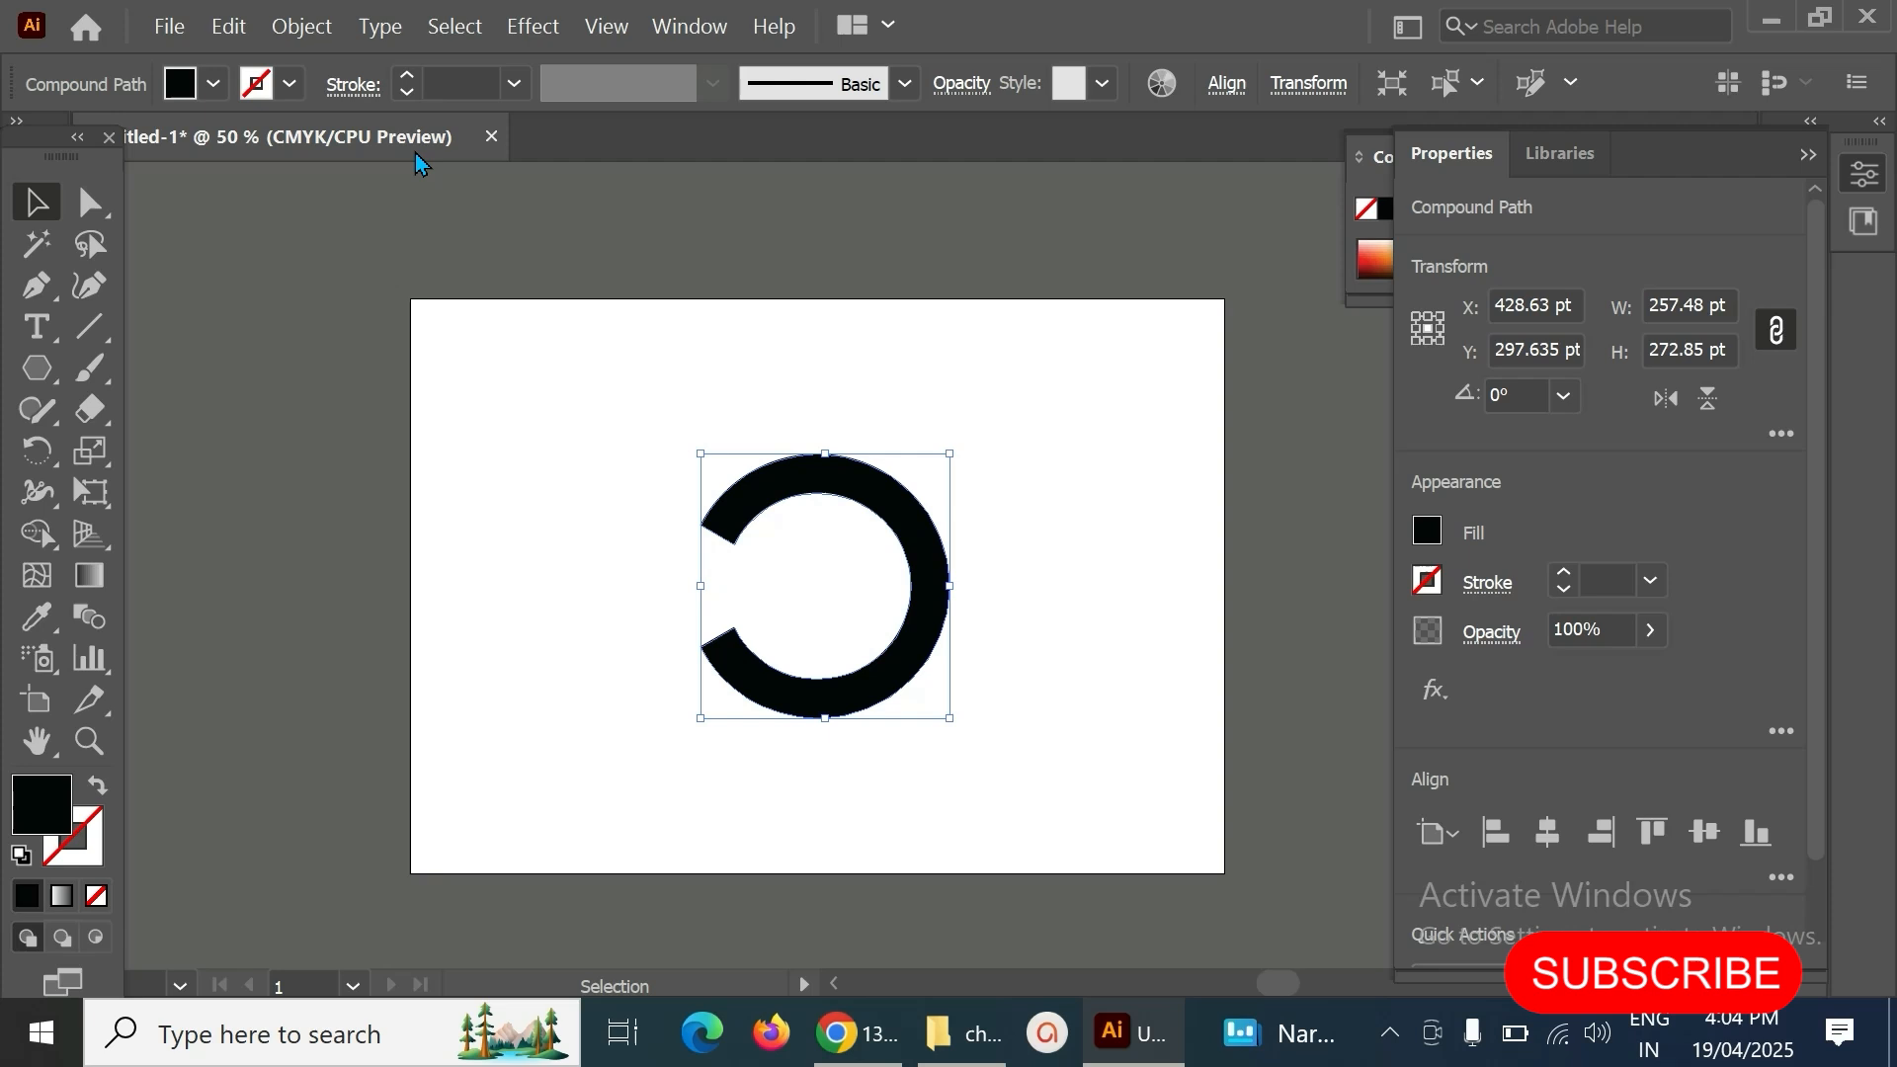
{"action": "left_click", "coordinate": [301, 25]}
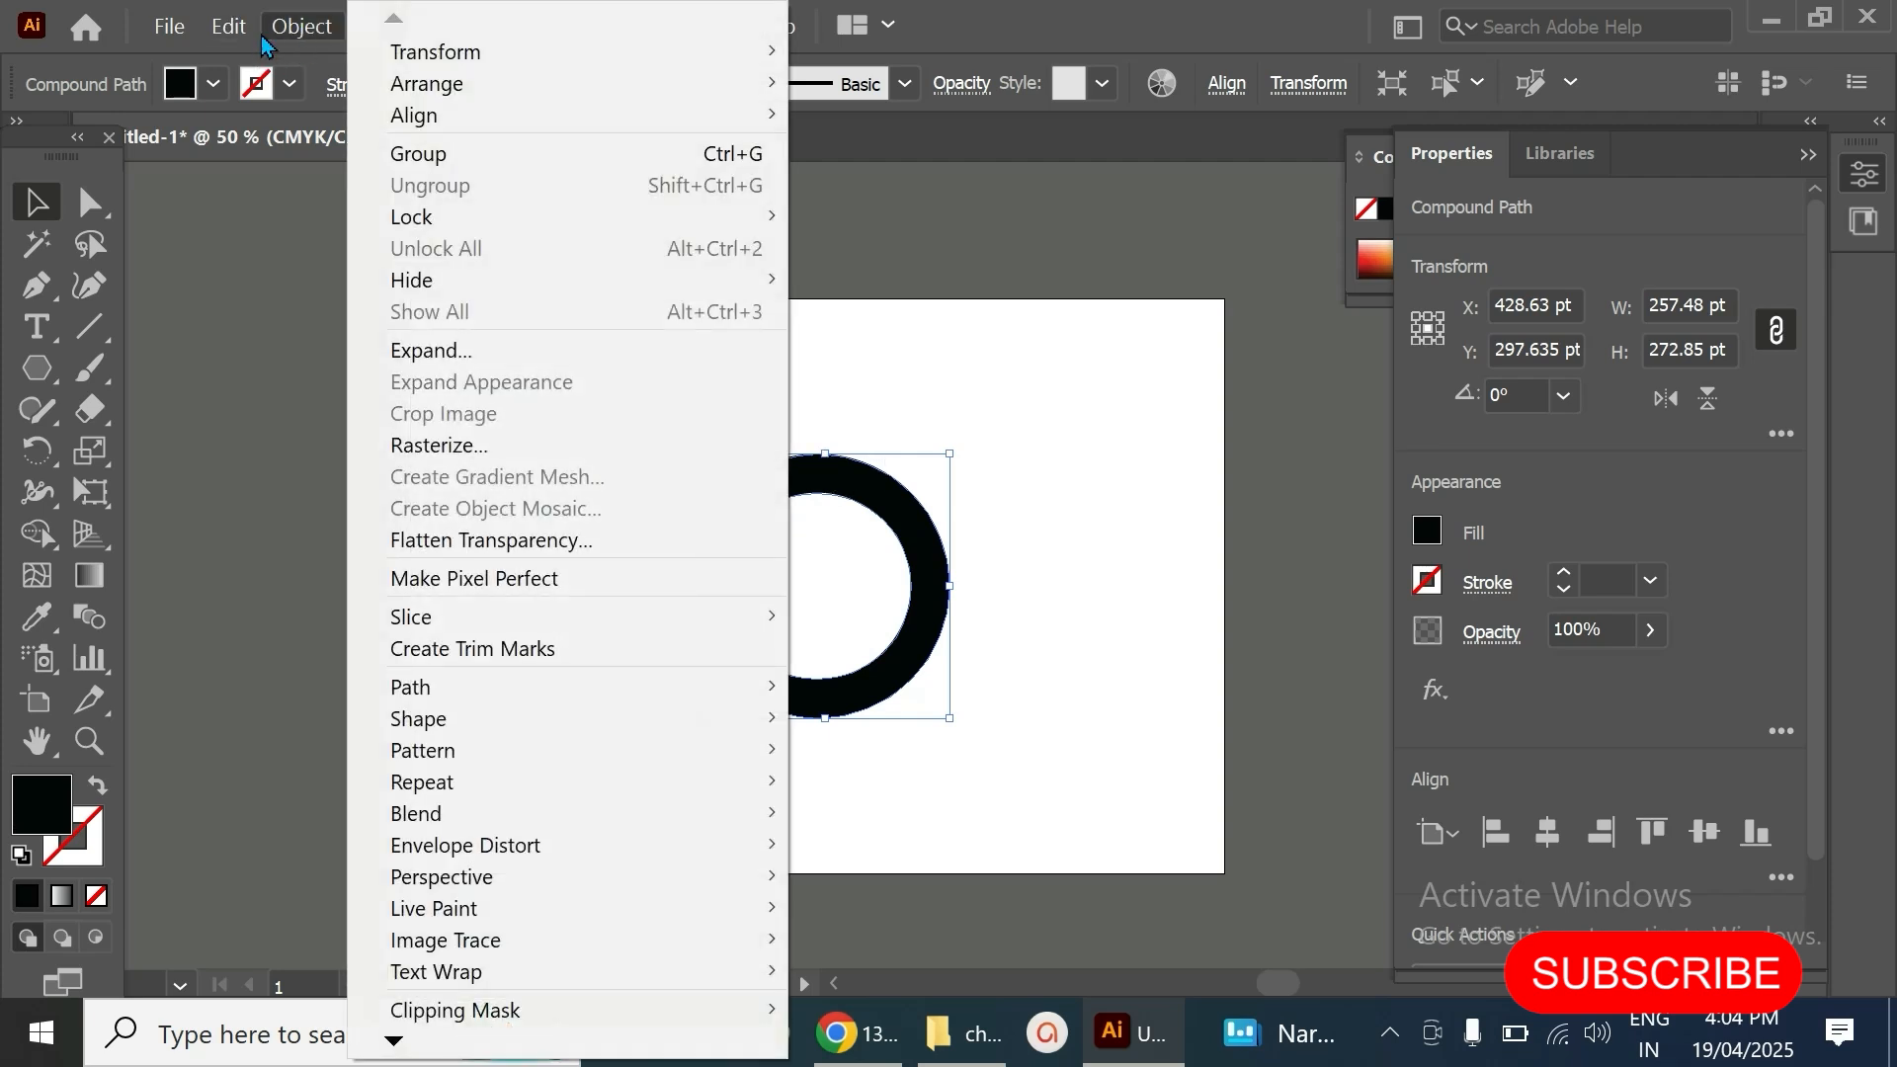
- Copy the C shape using Edit > Copy
{"action": "left_click", "coordinate": [227, 25]}
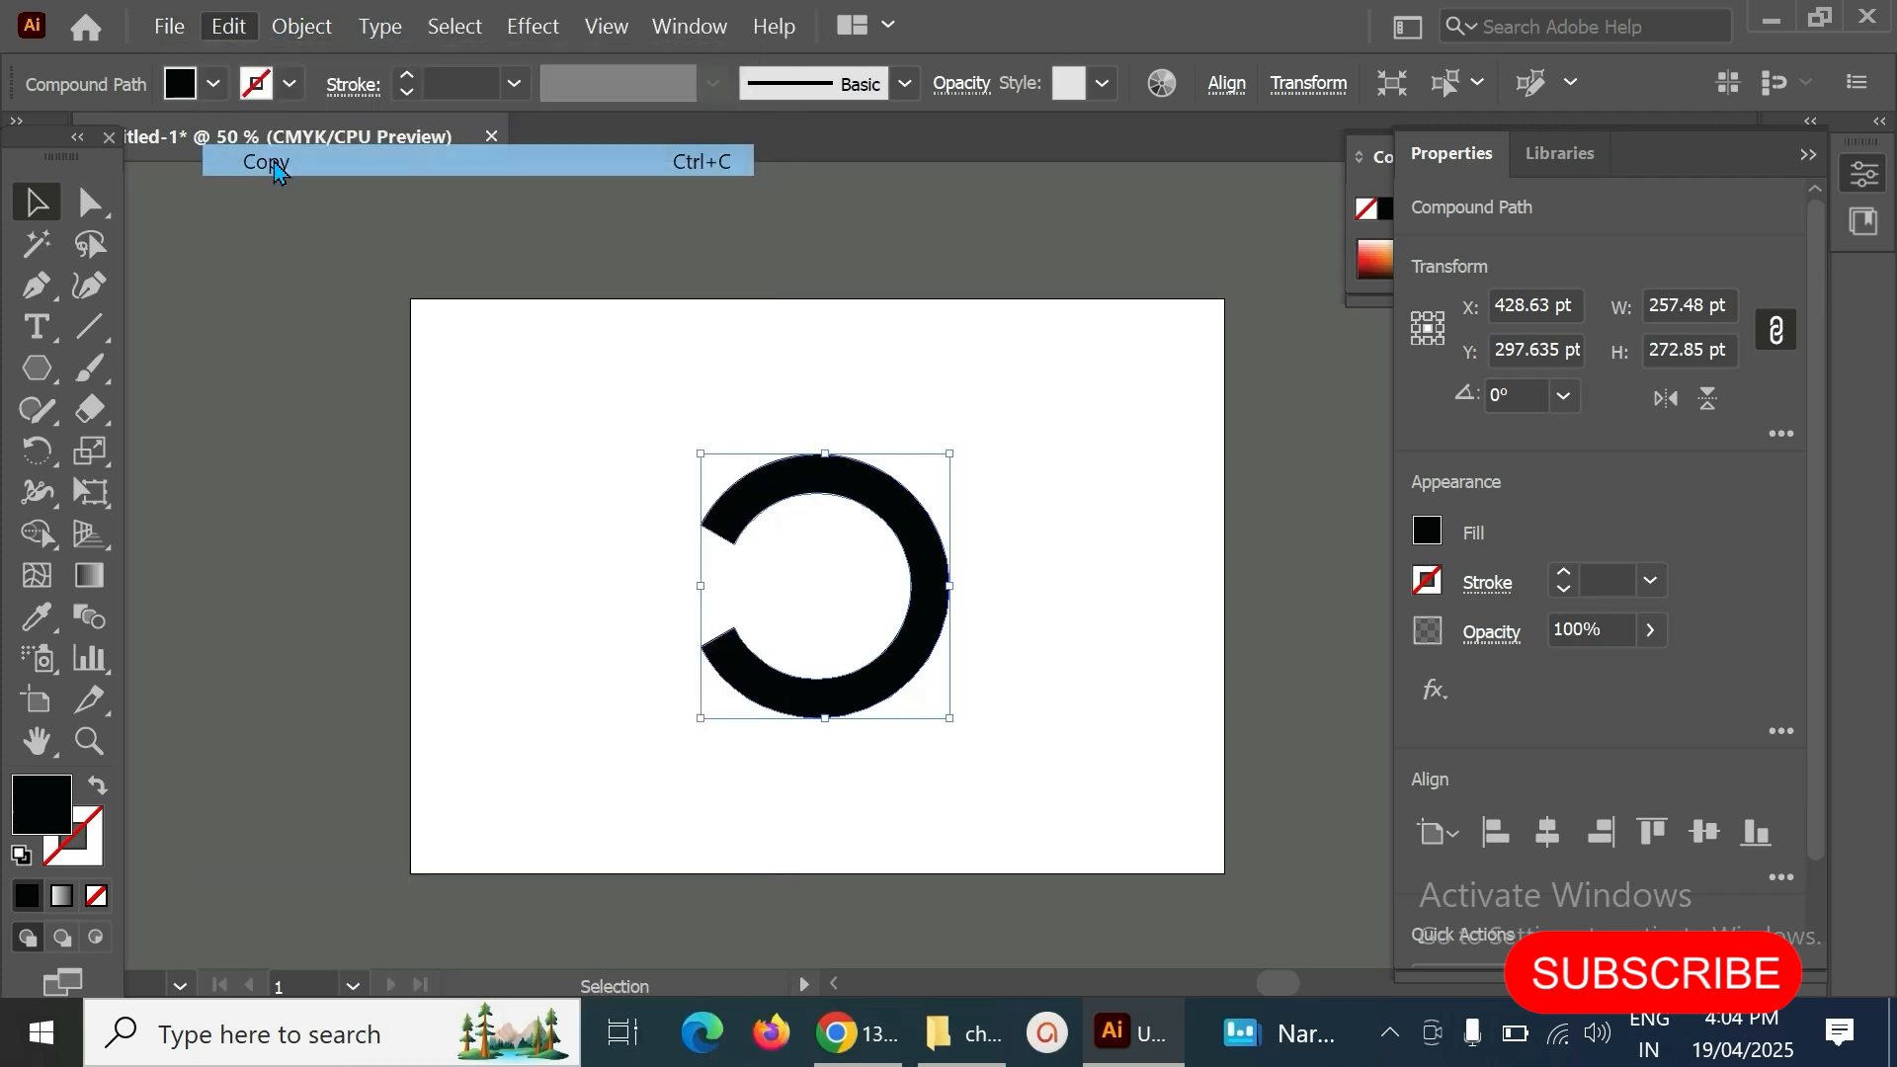
{"action": "left_click", "coordinate": [264, 161]}
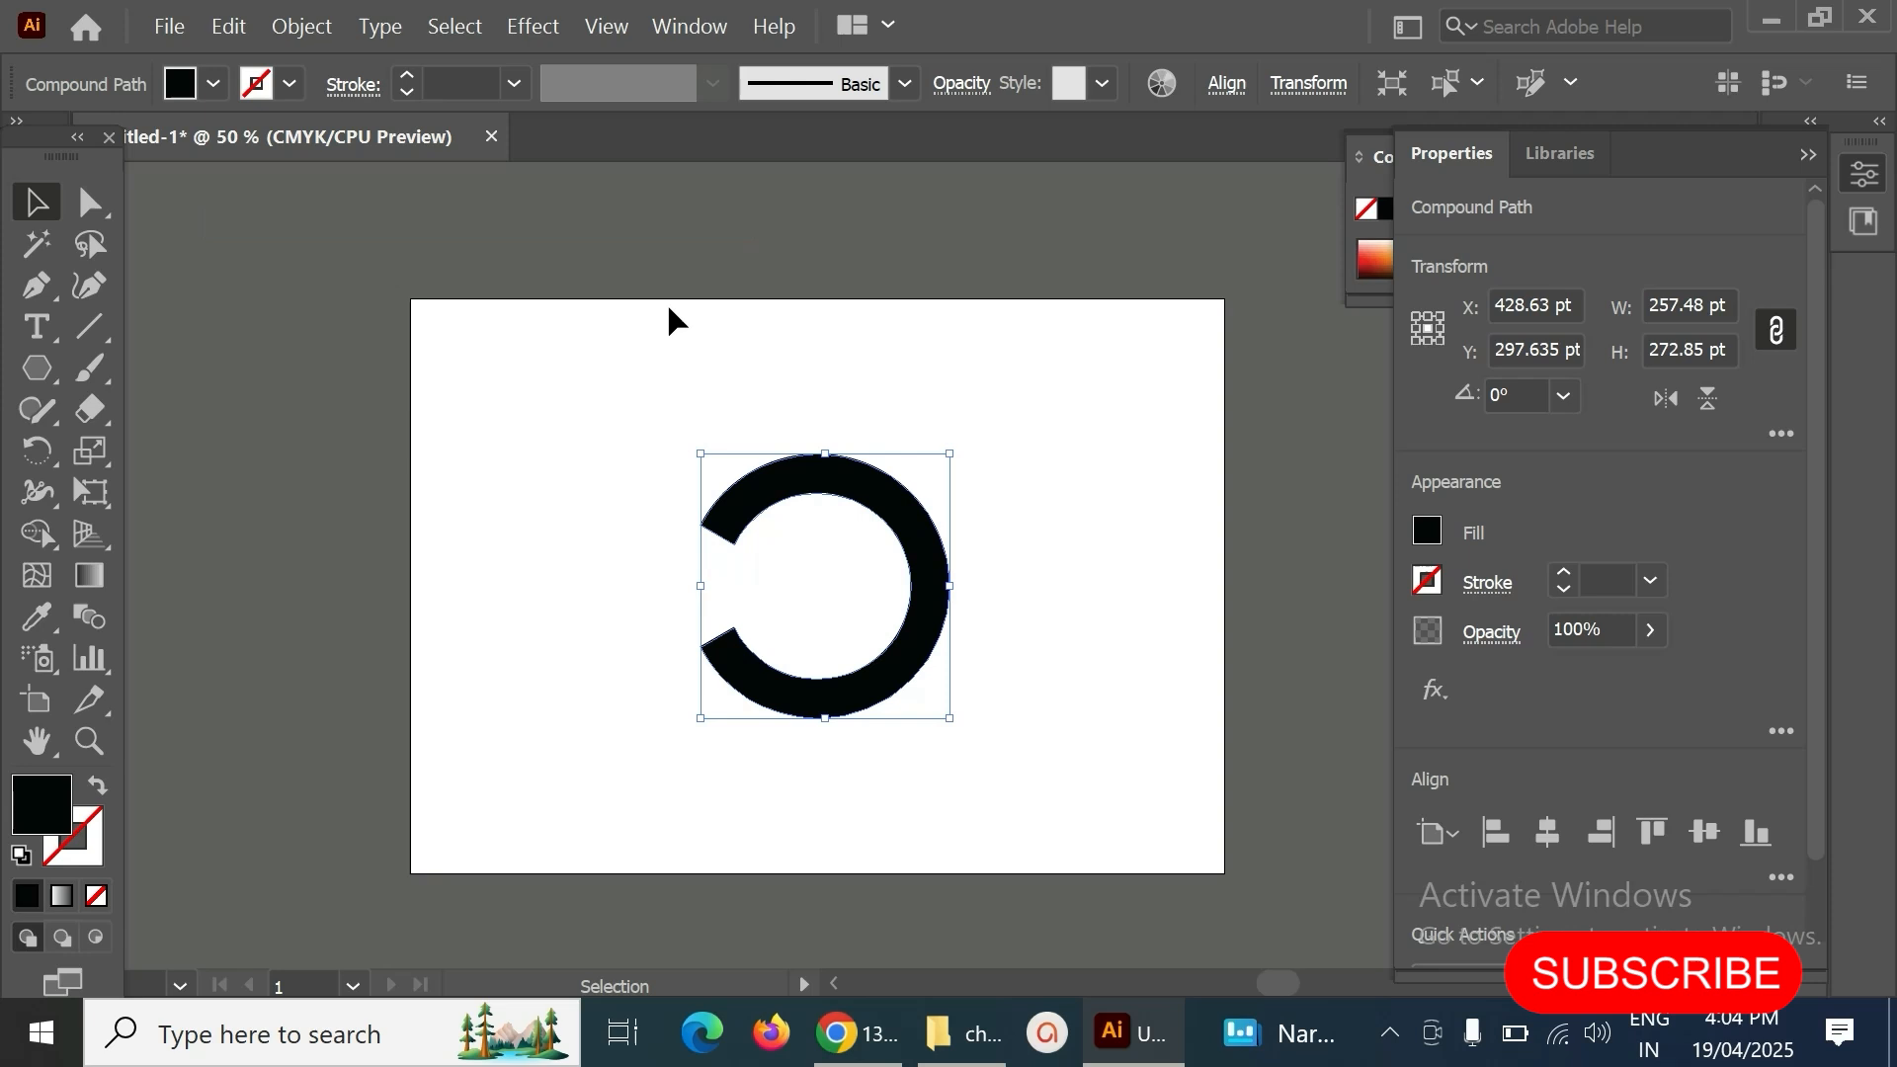
{"action": "mouse_move", "coordinate": [1438, 832]}
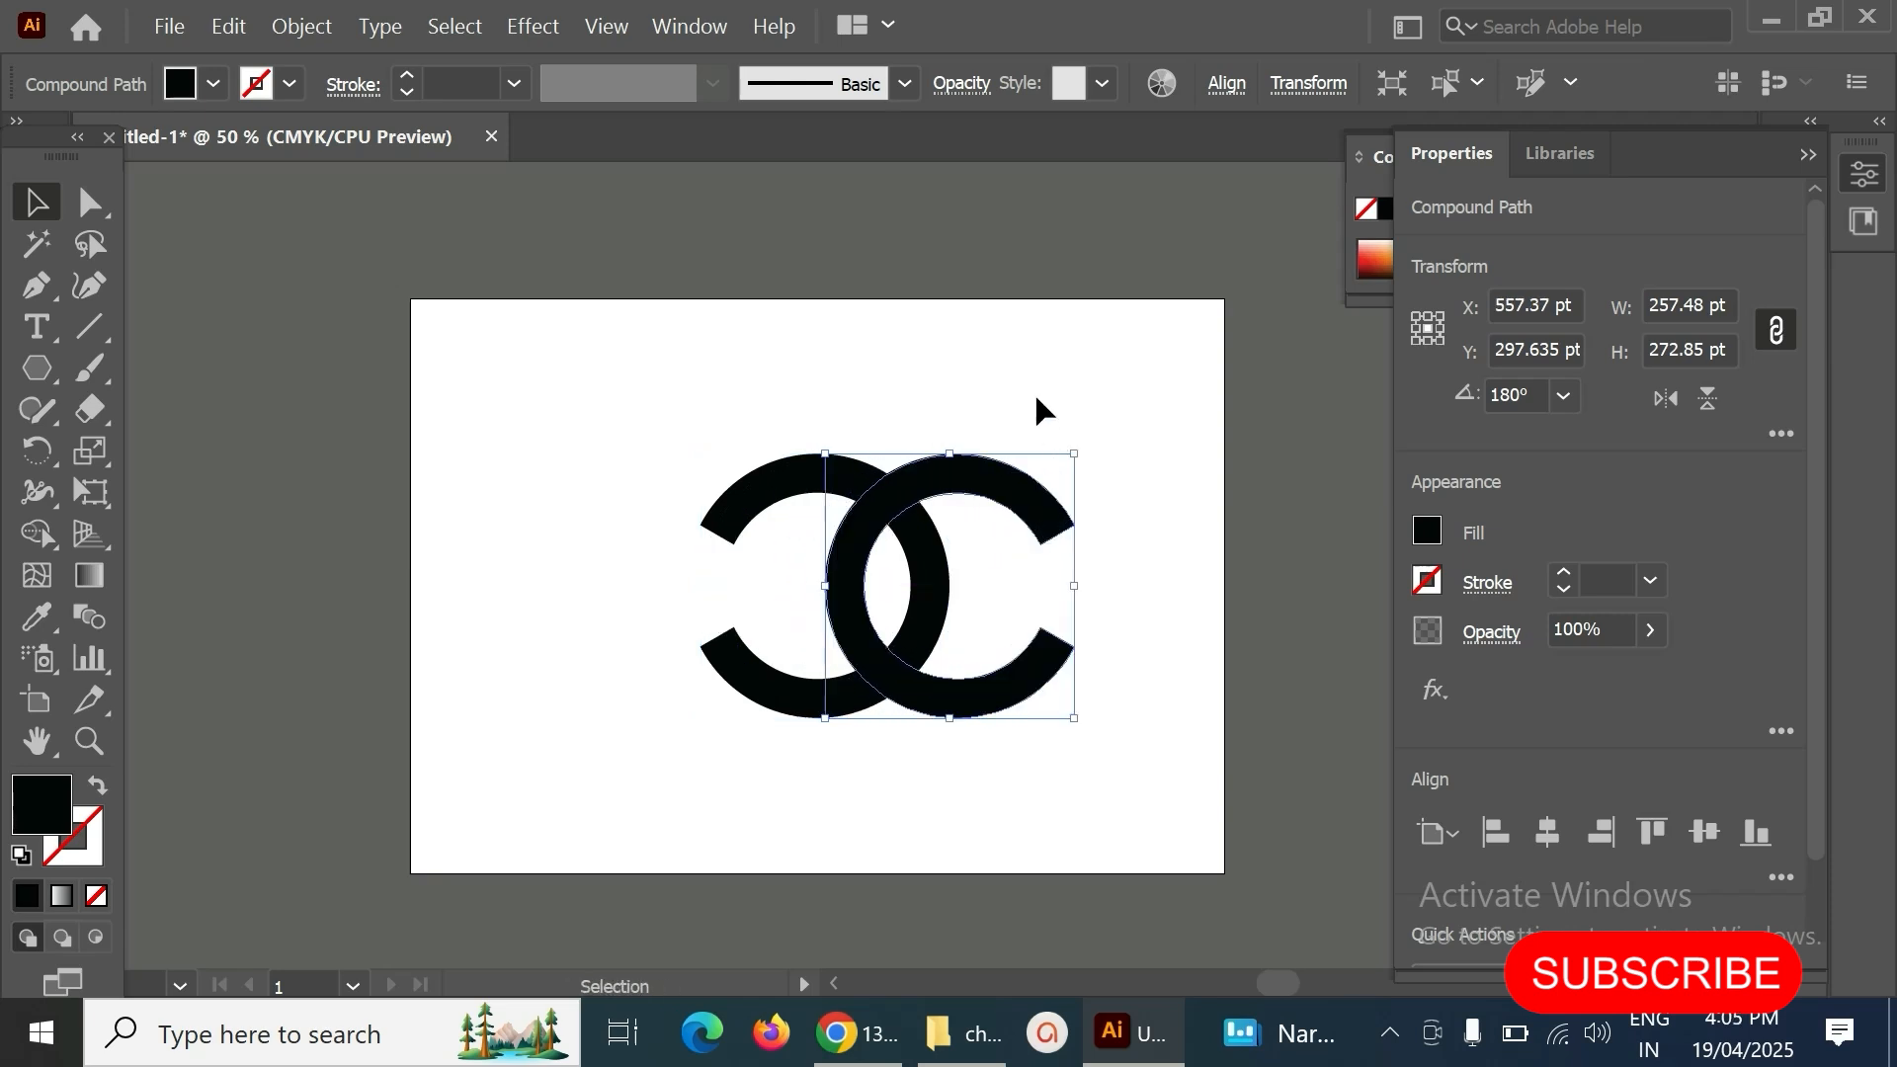
- Centre the grouped double-C logo on the artboard and deselect it
{"action": "left_click", "coordinate": [91, 202]}
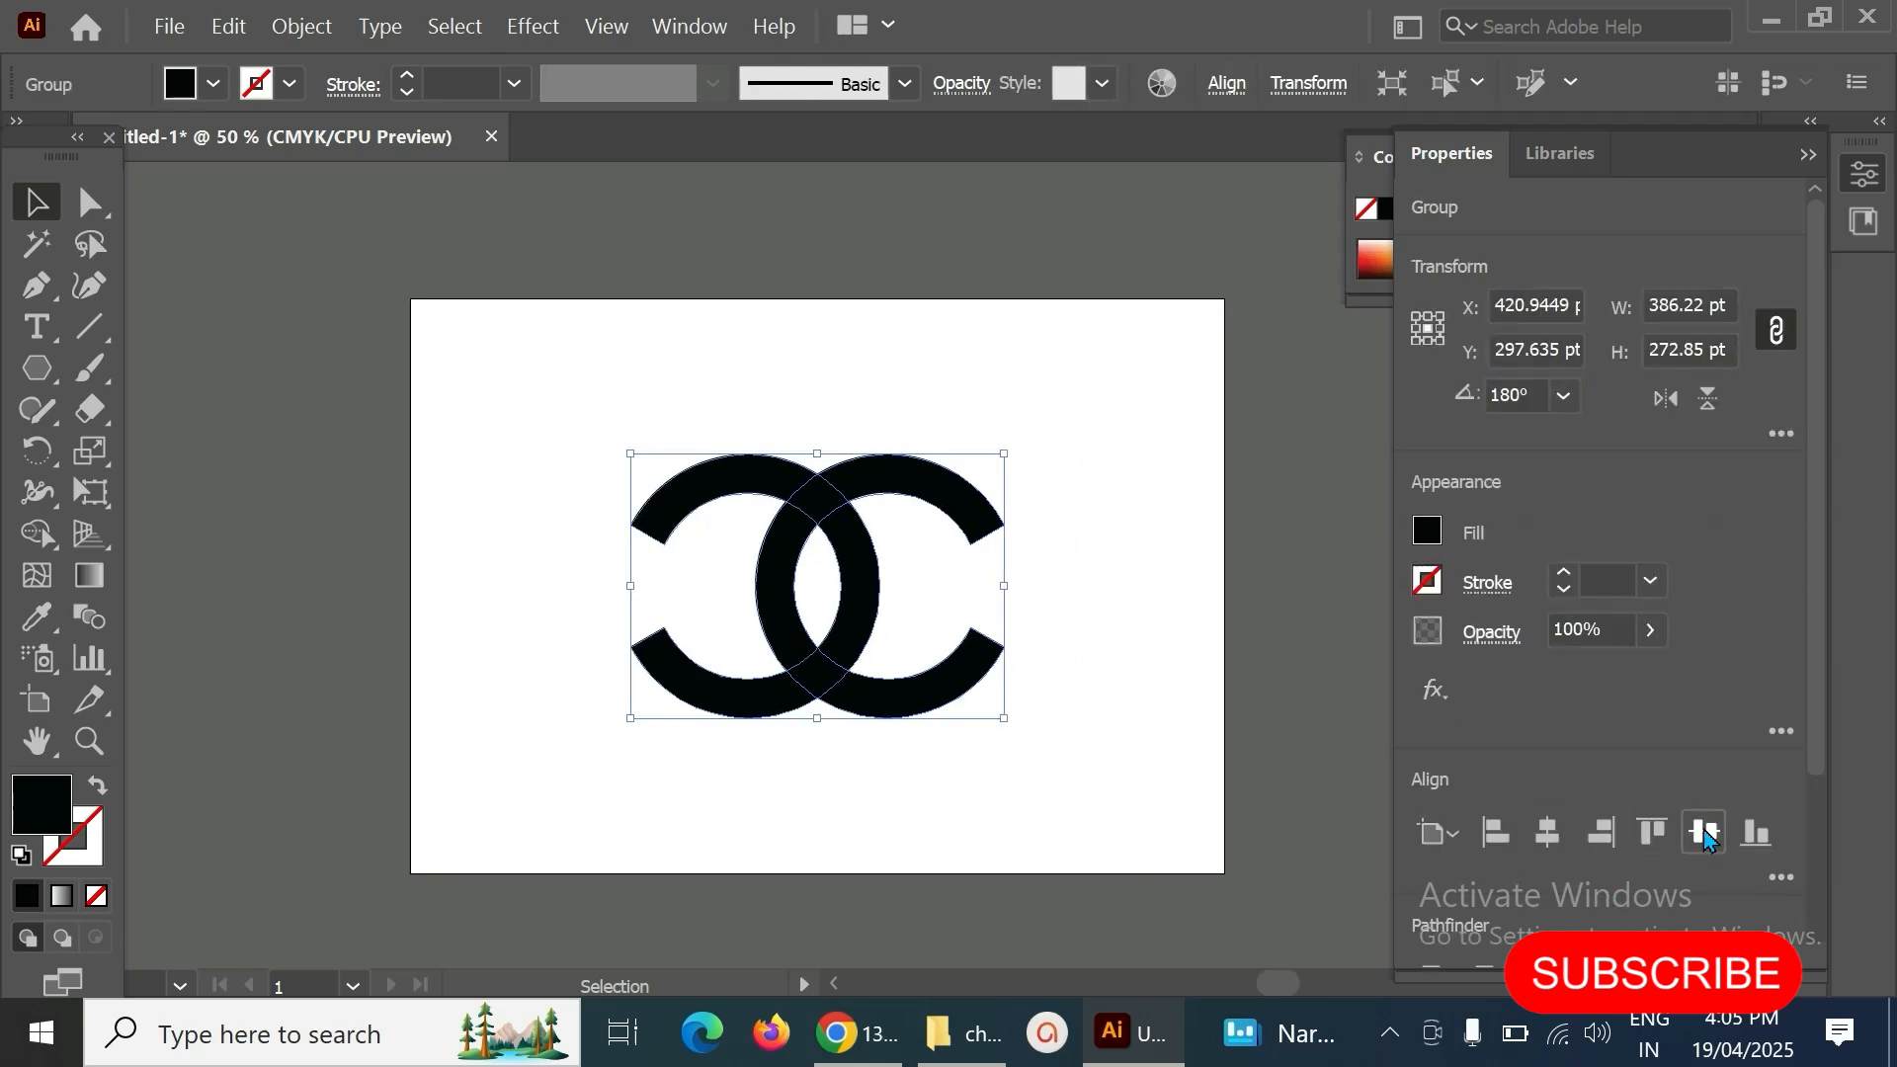
{"action": "left_click", "coordinate": [1146, 571]}
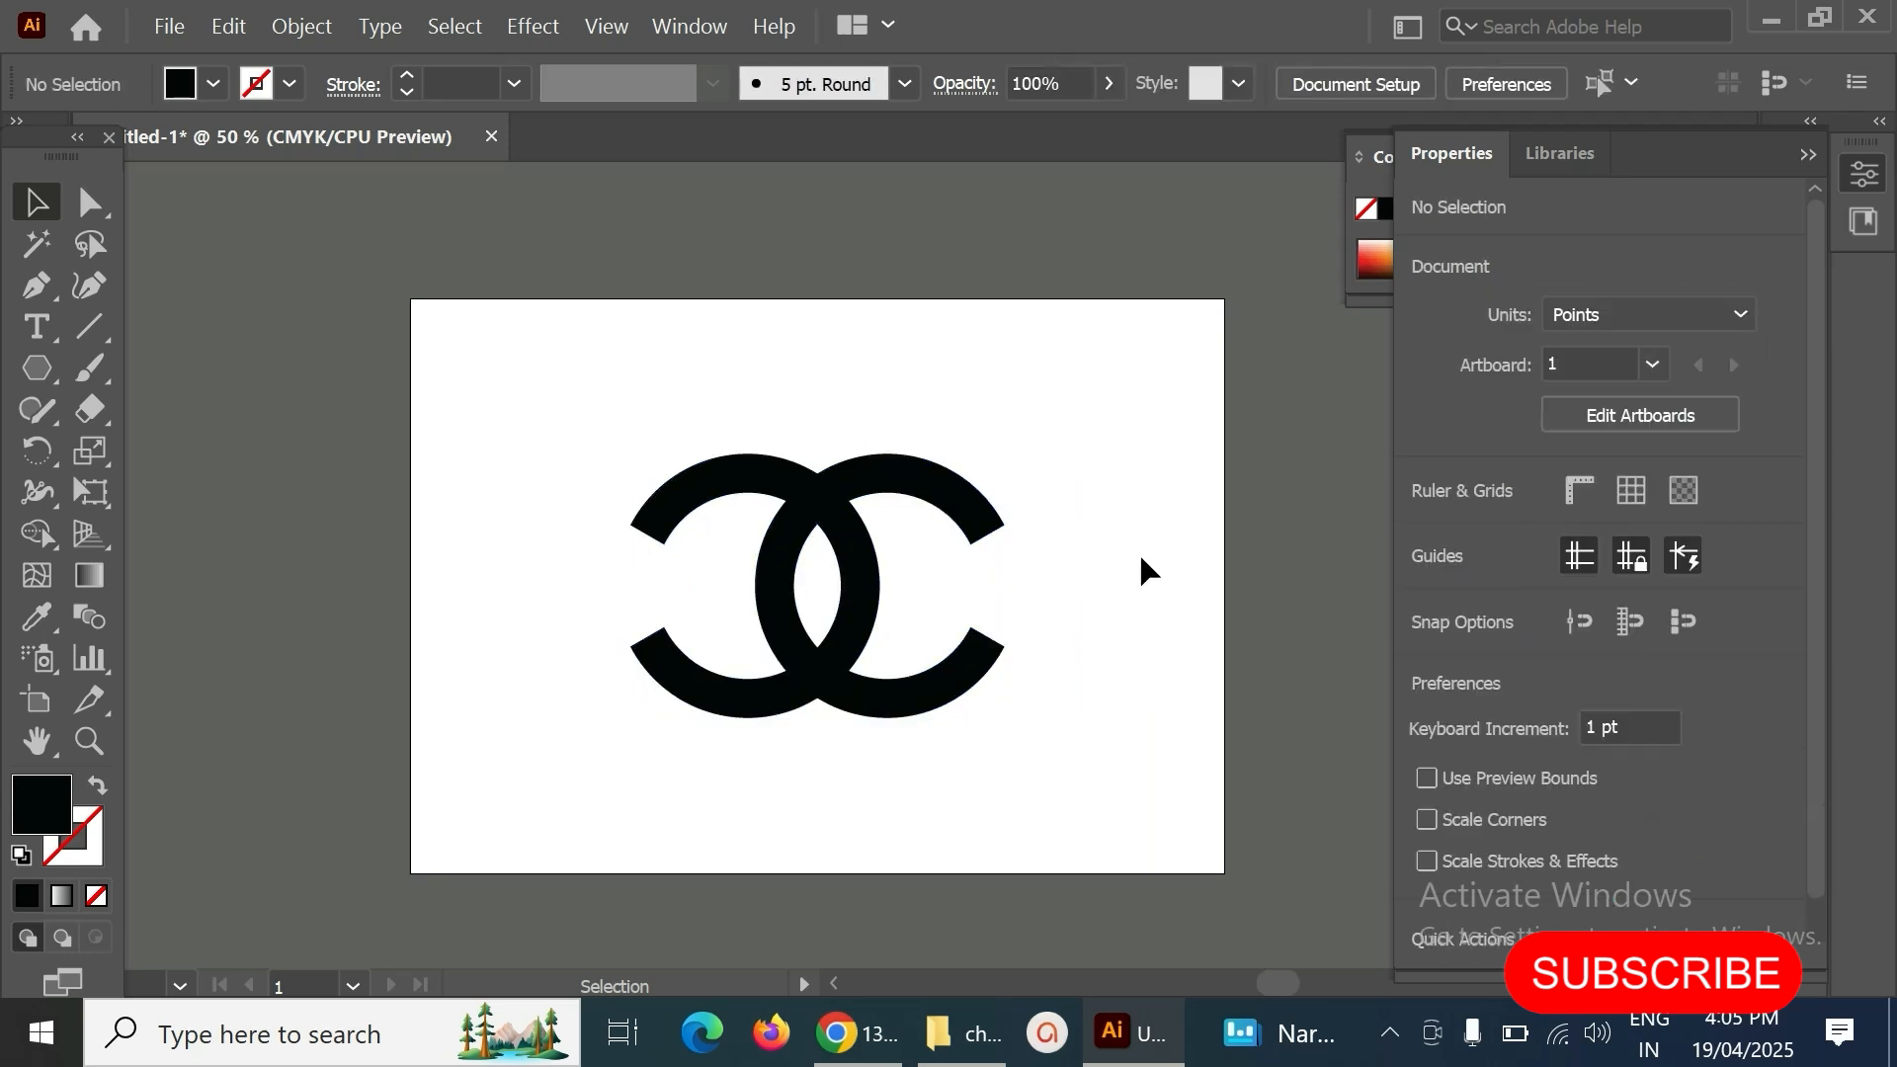
{"action": "mouse_move", "coordinate": [1173, 668]}
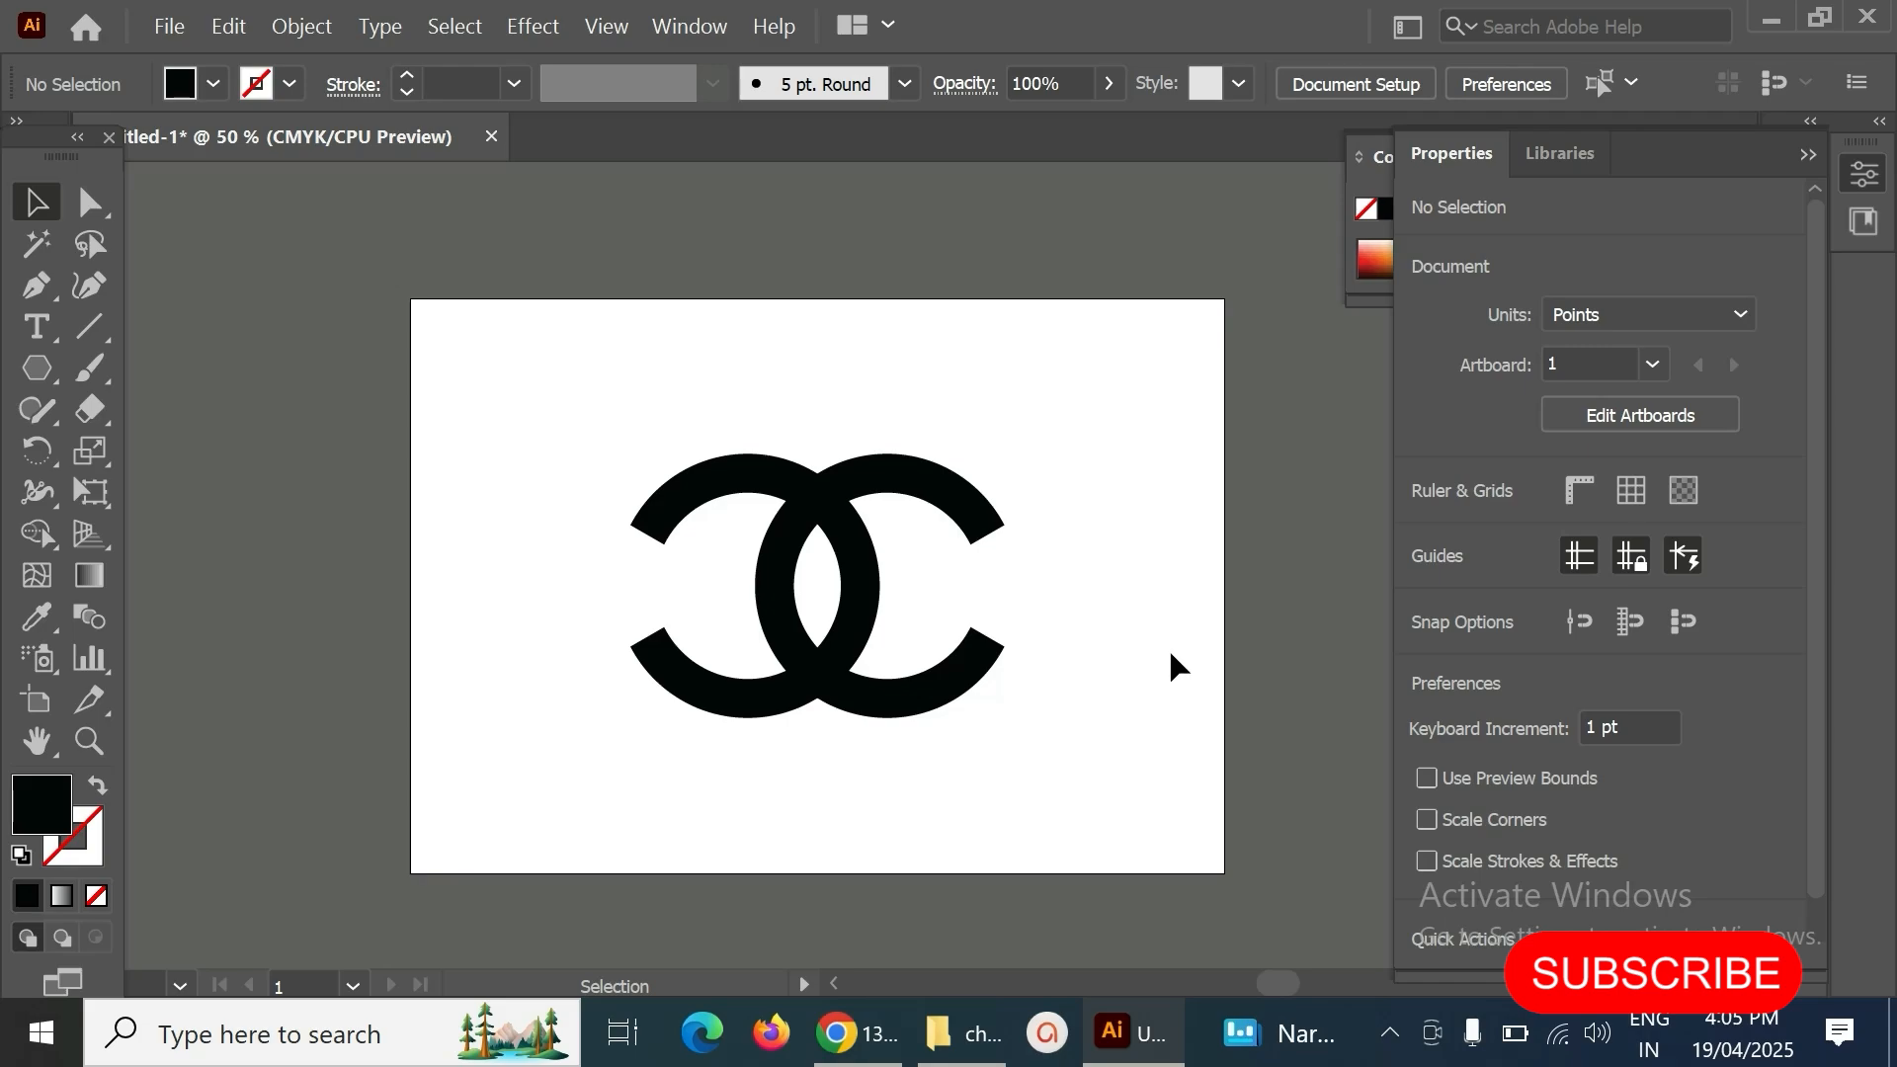